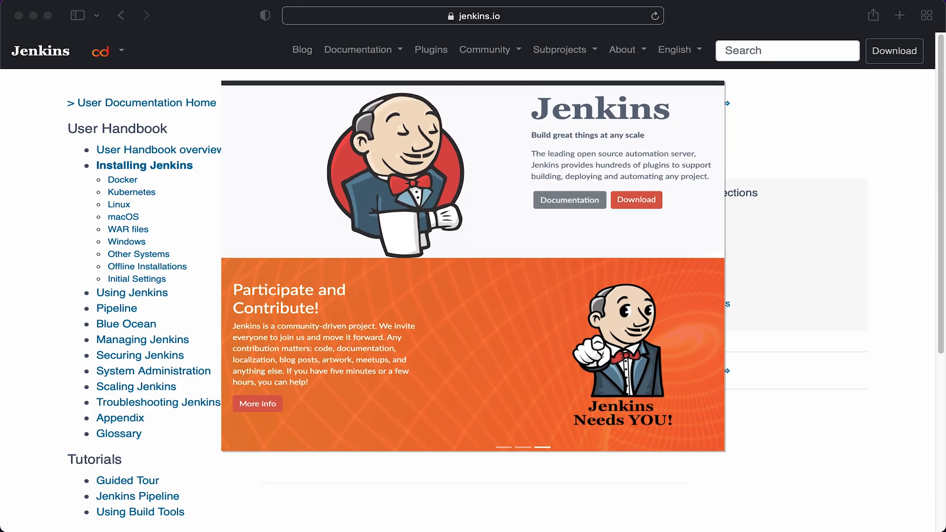
- Navigate to the Installing Jenkins chapter of the user handbook on jenkins.io
click(143, 164)
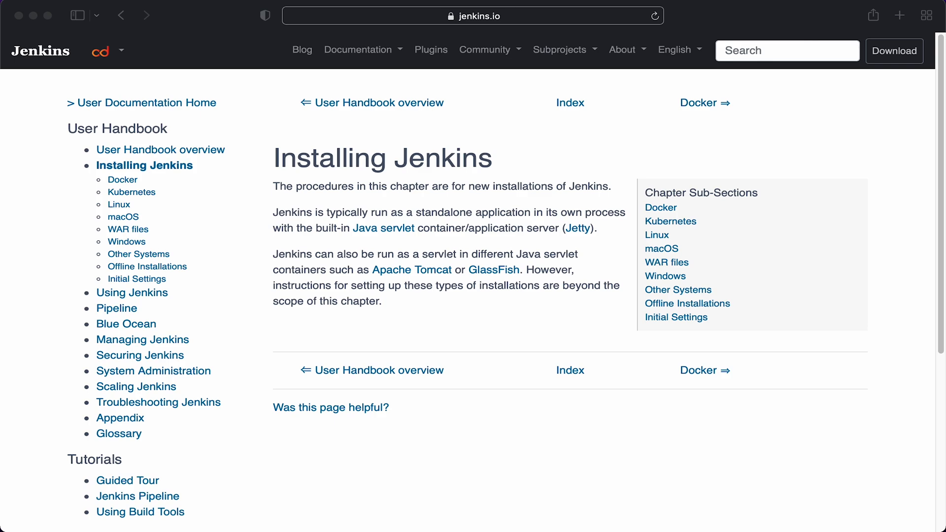
mouse_move(647, 200)
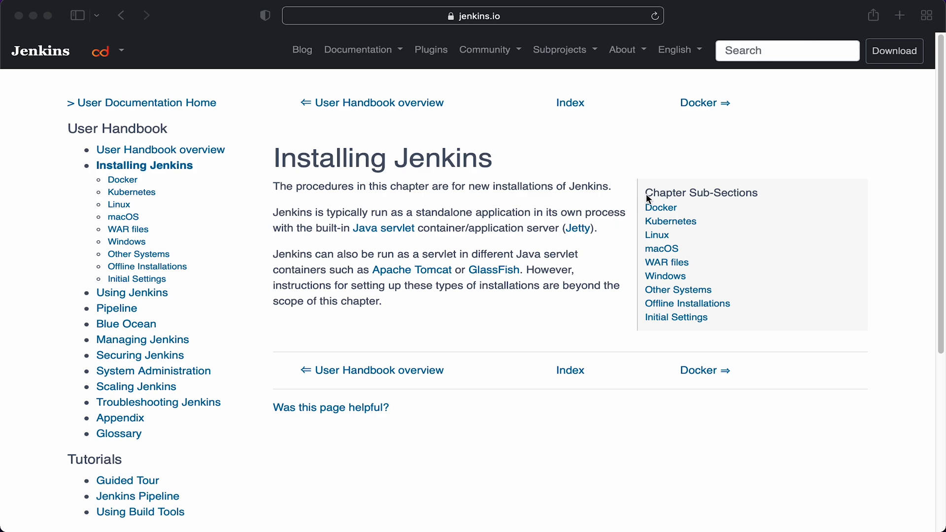
mouse_move(685, 226)
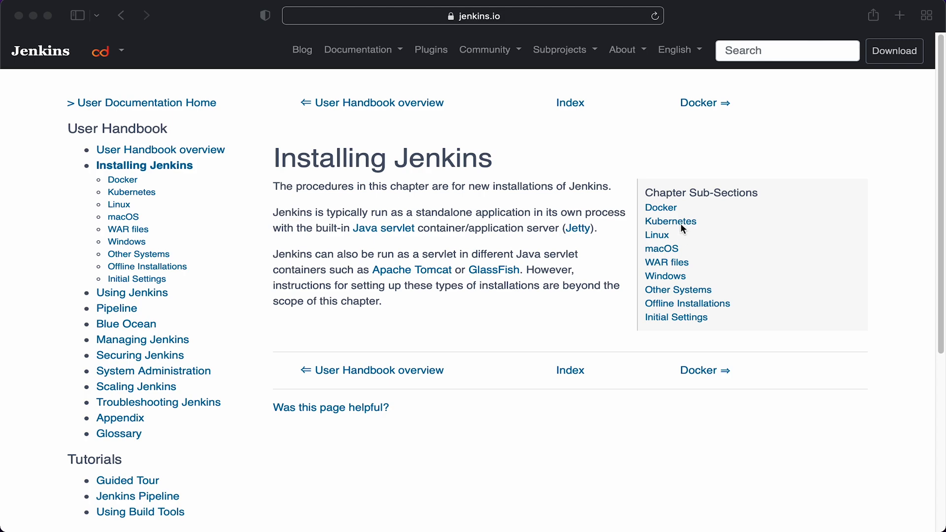
mouse_move(671, 266)
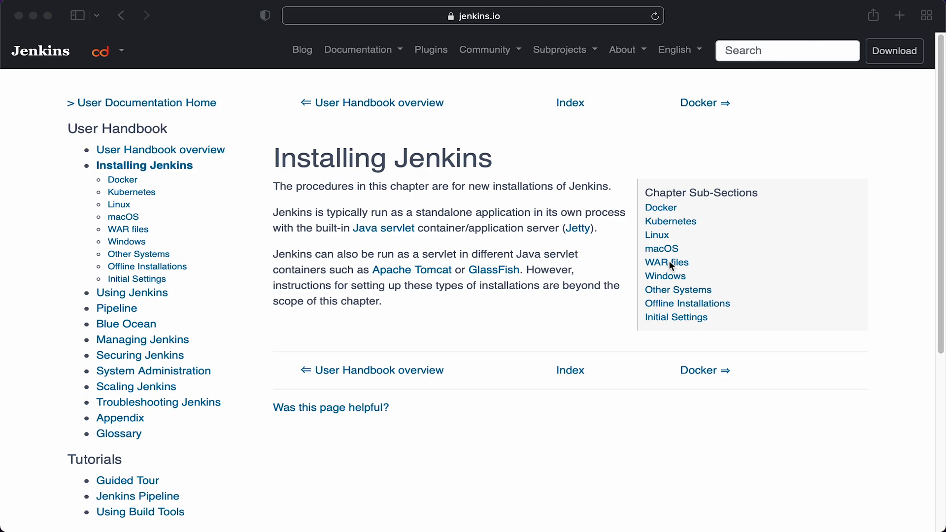
mouse_move(676, 281)
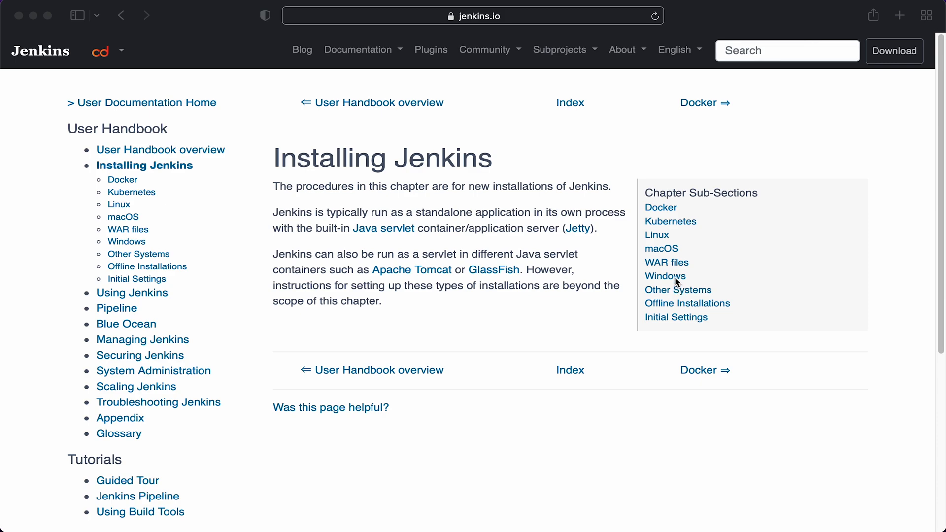
mouse_move(674, 256)
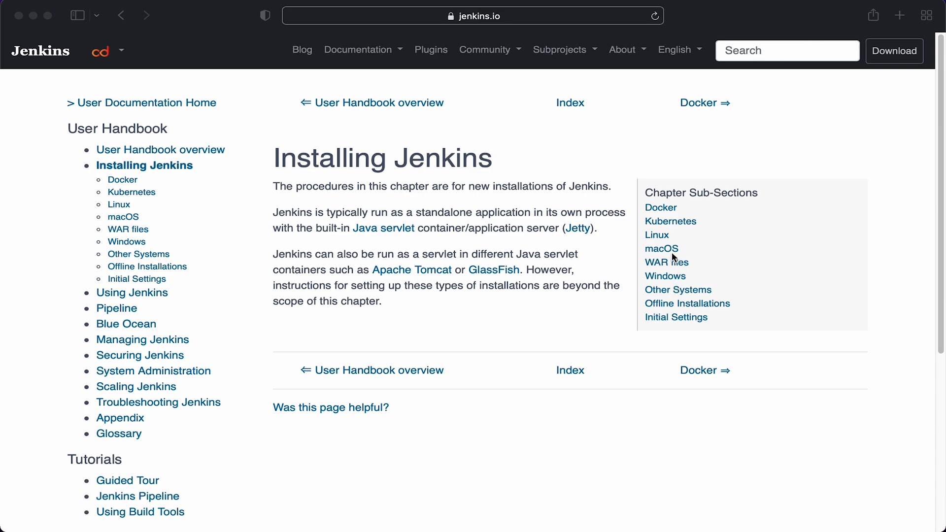
mouse_move(674, 213)
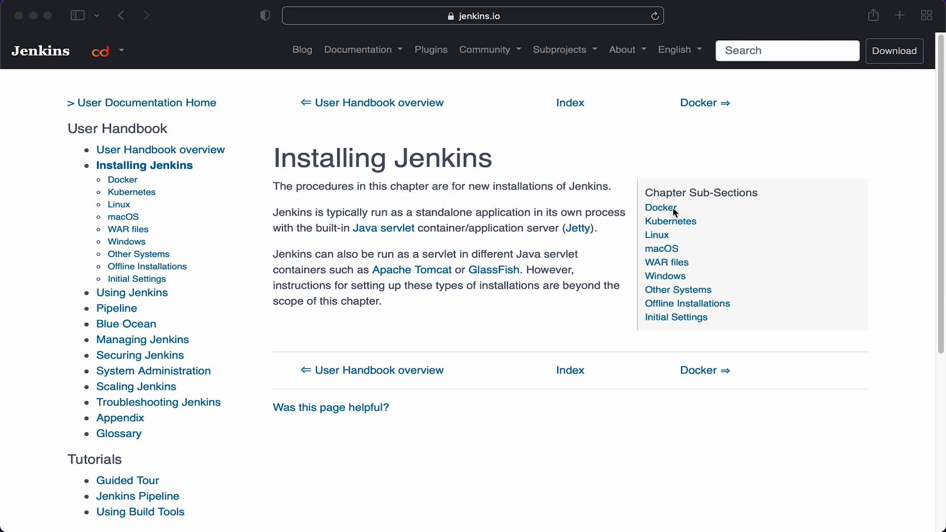
mouse_move(666, 249)
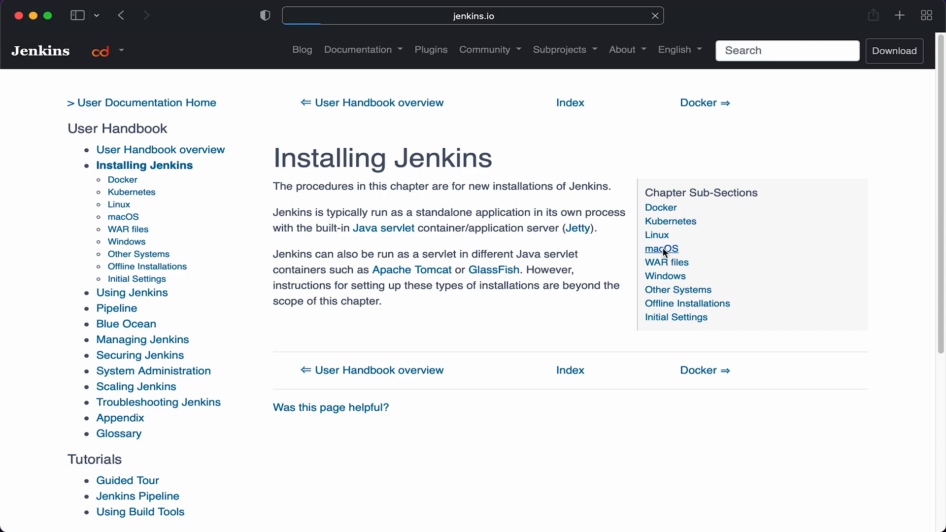
- Reach the macOS installers page for Jenkins LTS listing the Homebrew commands
click(661, 248)
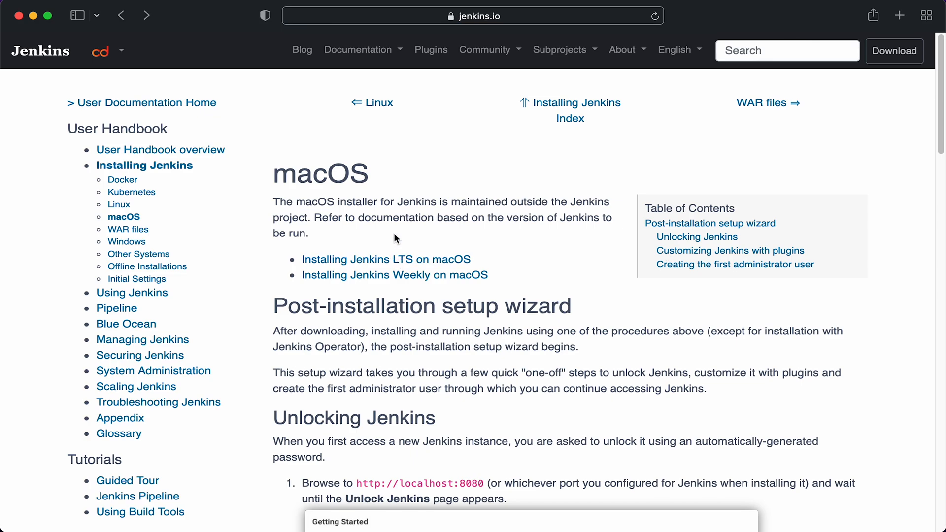
mouse_move(386, 259)
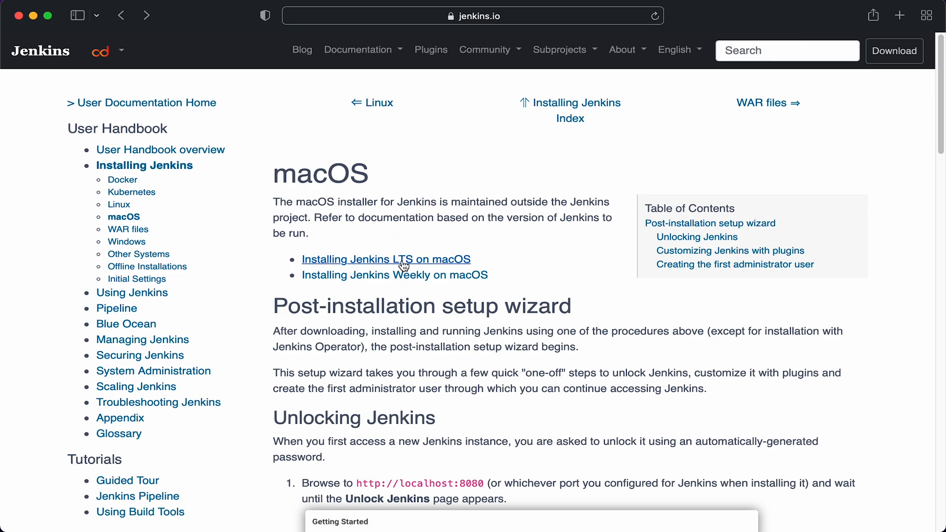
mouse_move(452, 262)
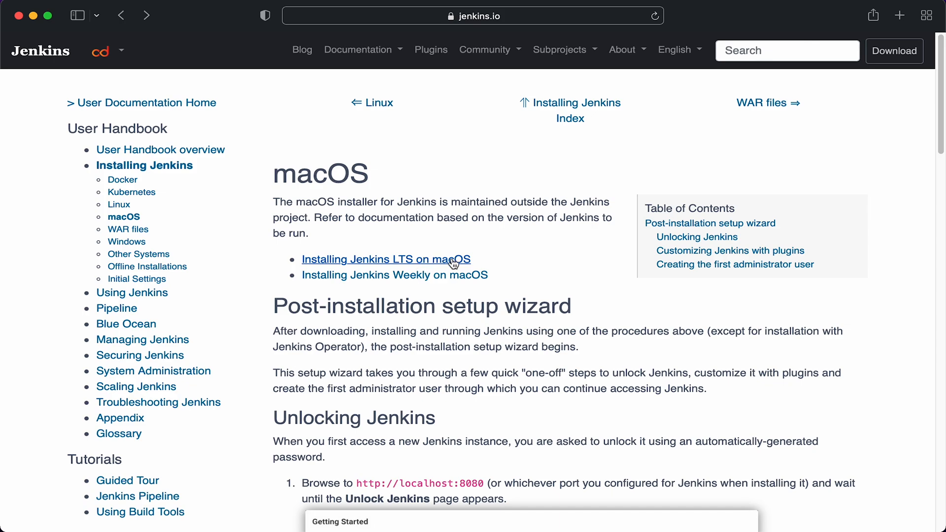
mouse_move(418, 275)
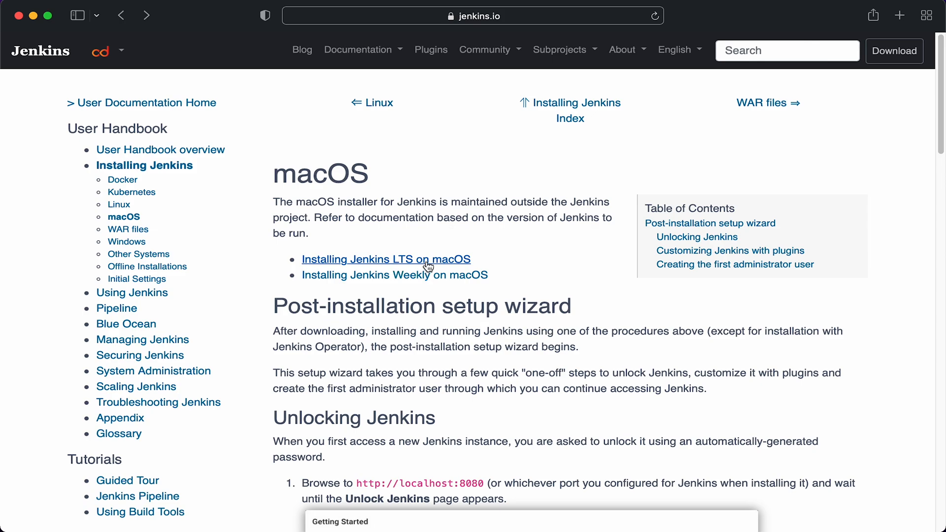
click(387, 259)
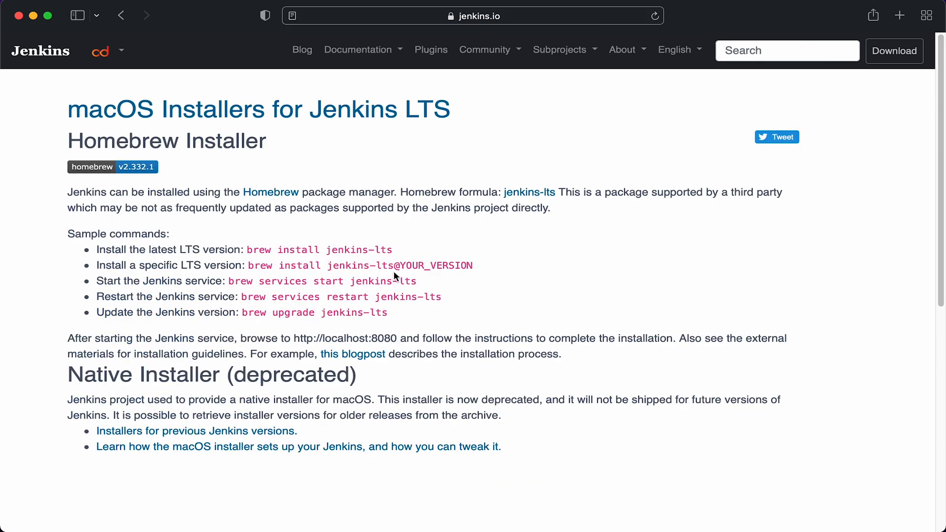
mouse_move(711, 20)
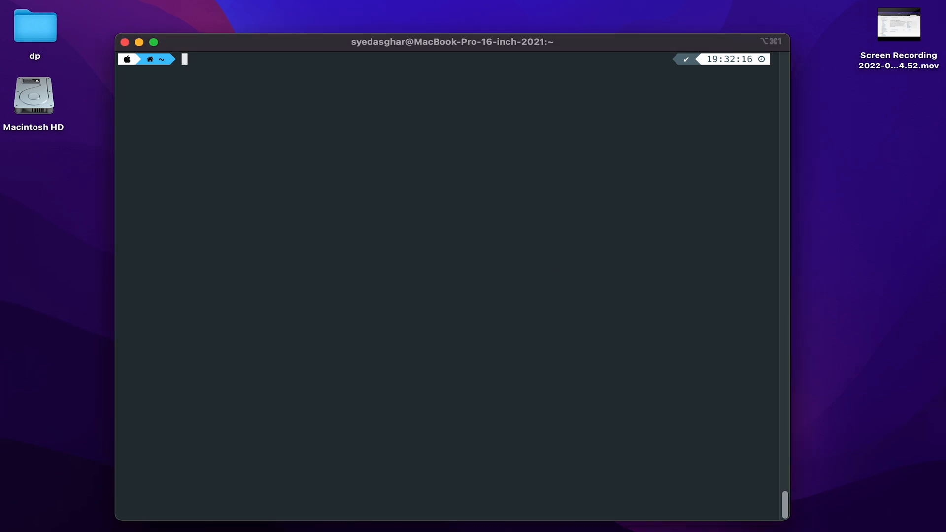
- Run brew, brew install jenkins-lts, then brew services start jenkins-lts in Terminal
text(brew)
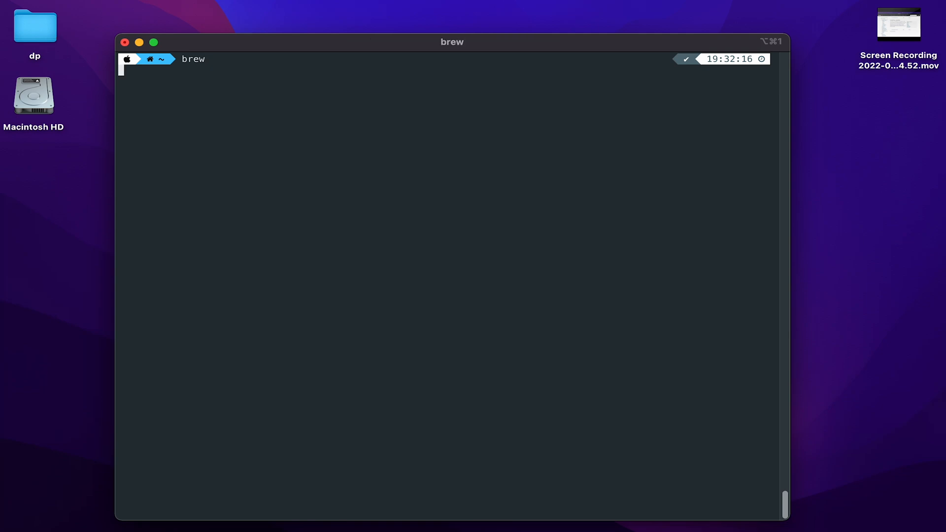
key(Return)
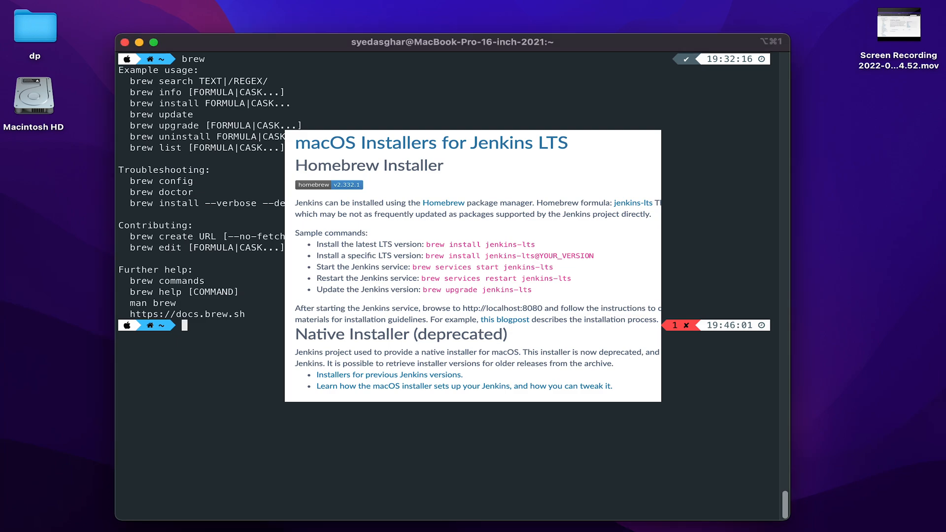
text(brew install jenkins-lts)
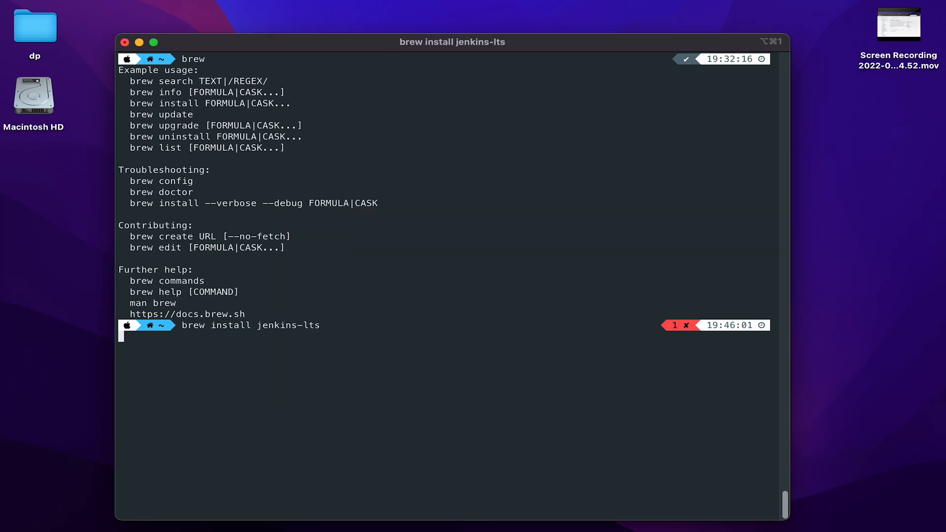
key(Return)
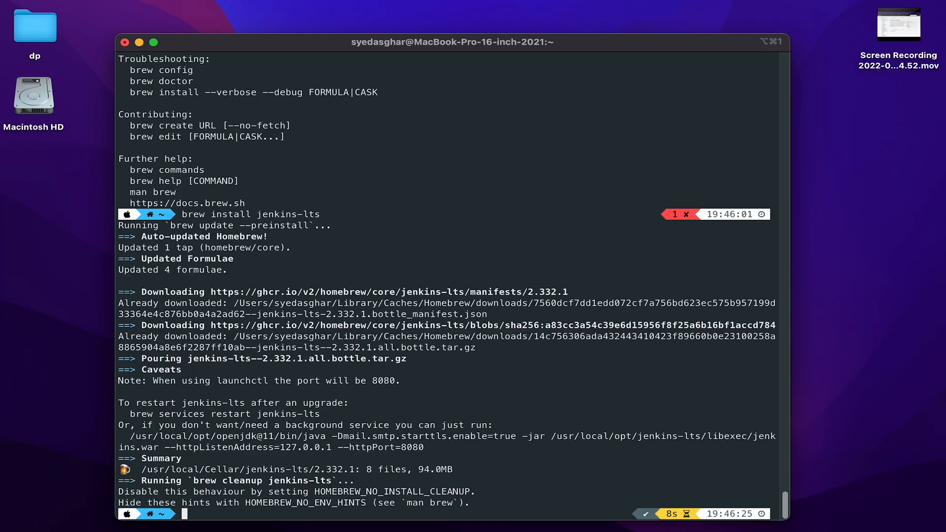
mouse_move(362, 281)
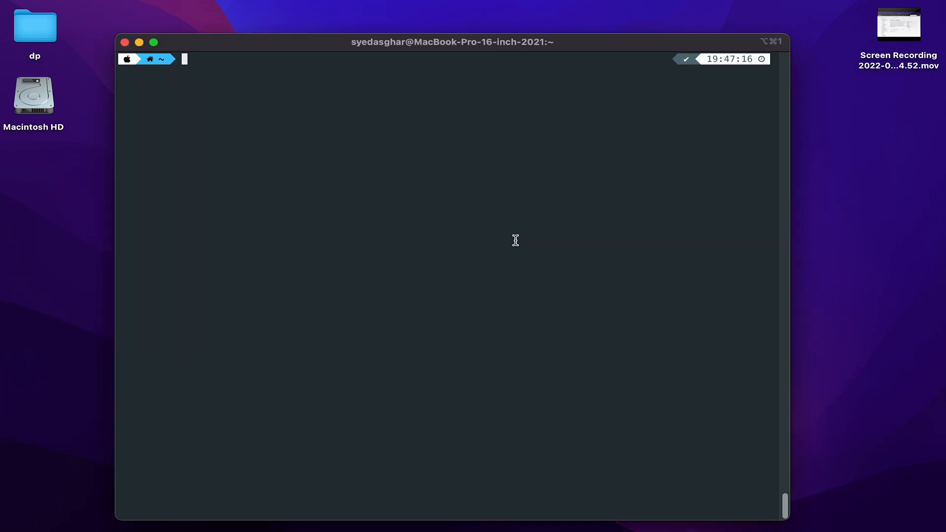
text(brew services start jenkins-lts)
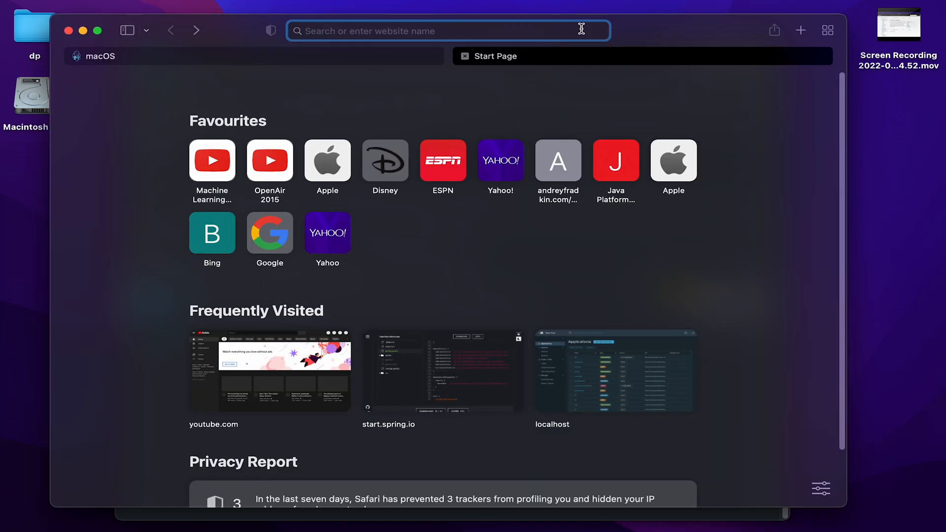
text(http://localhost:8080)
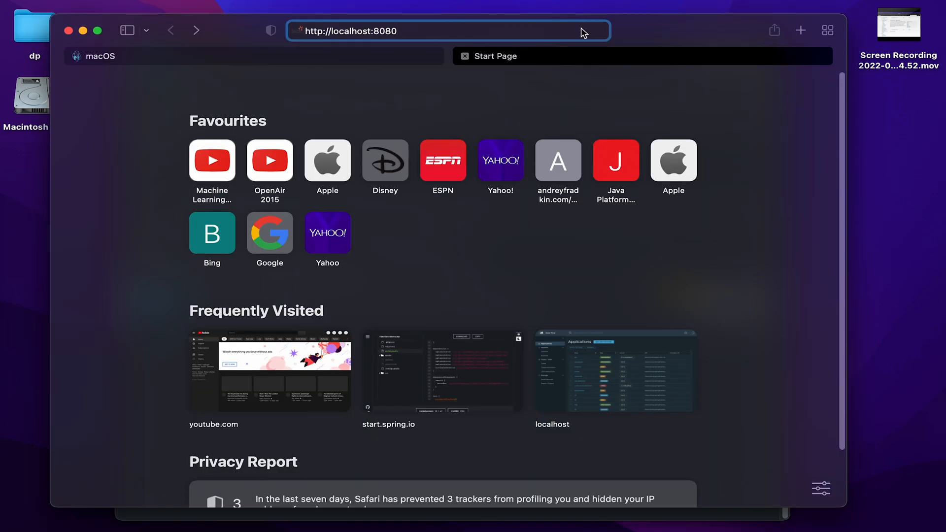
text(localhost)
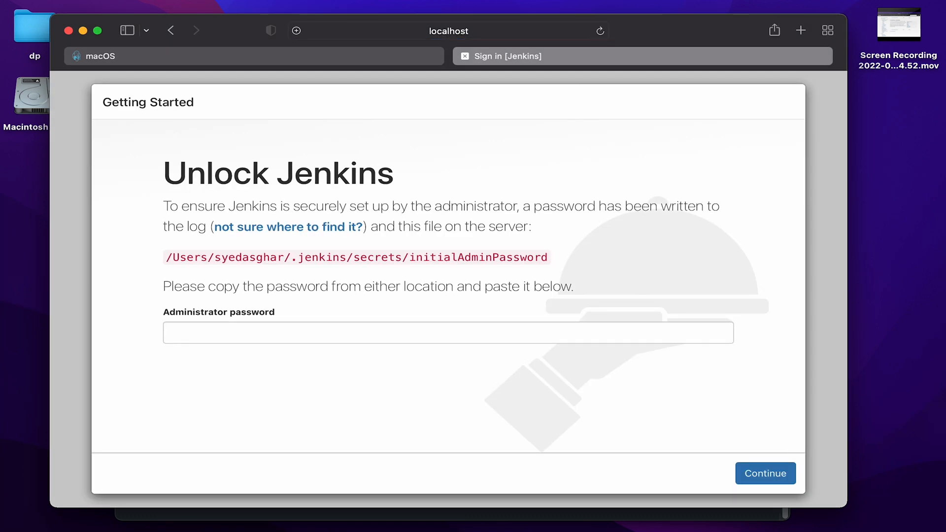
mouse_move(560, 260)
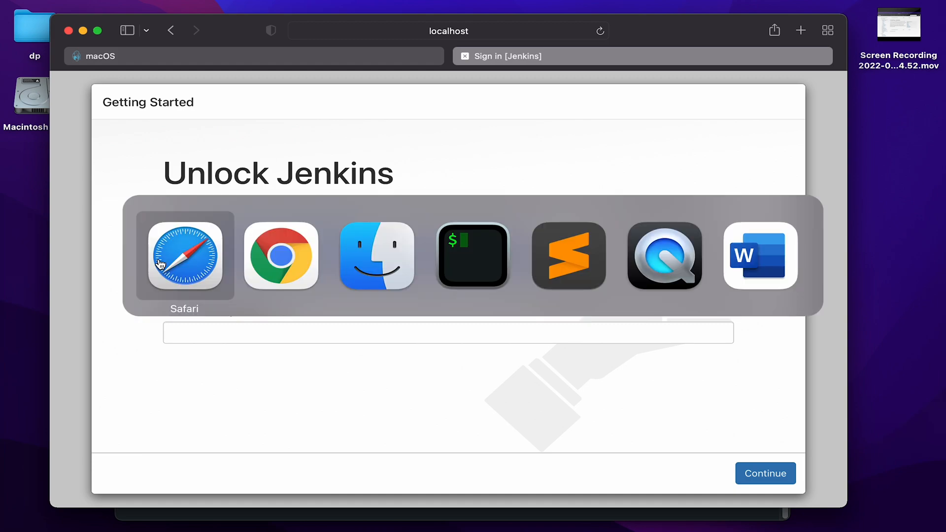
click(472, 256)
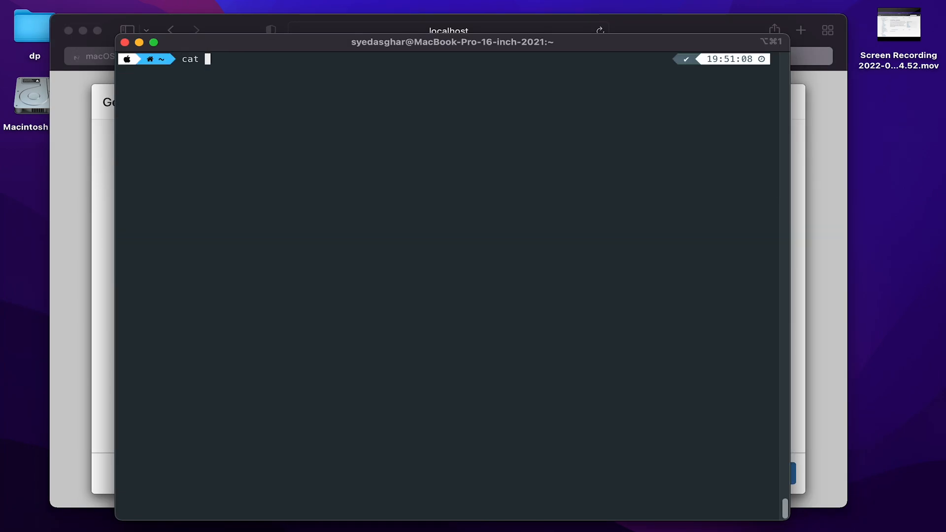
key(Return)
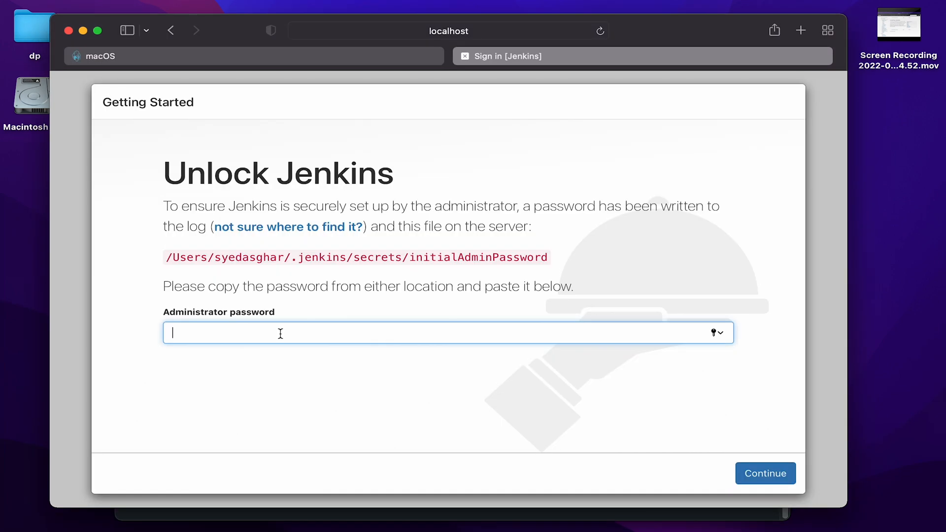
click(765, 473)
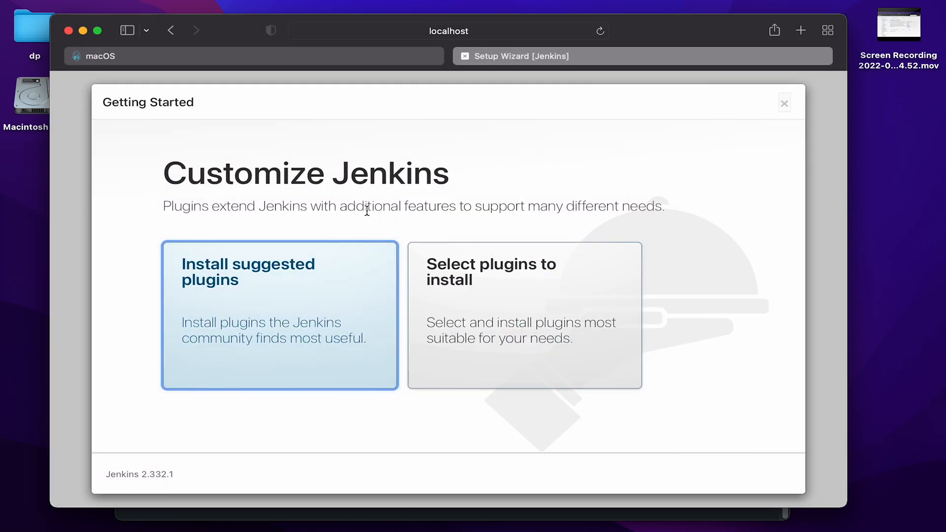
mouse_move(244, 293)
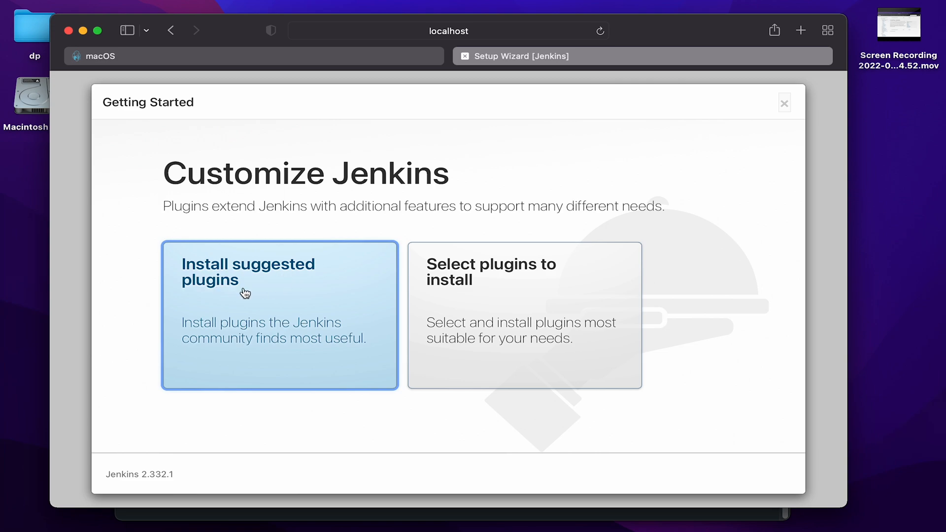
mouse_move(550, 294)
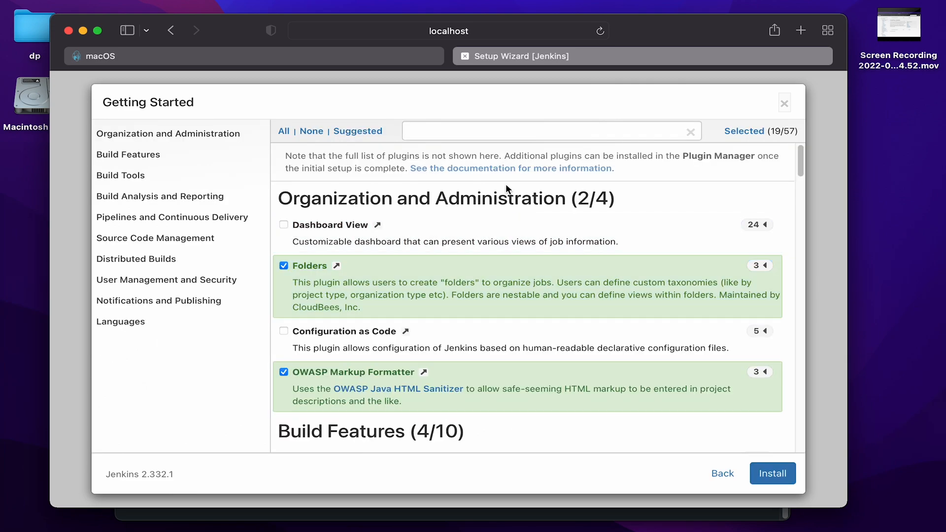
click(128, 154)
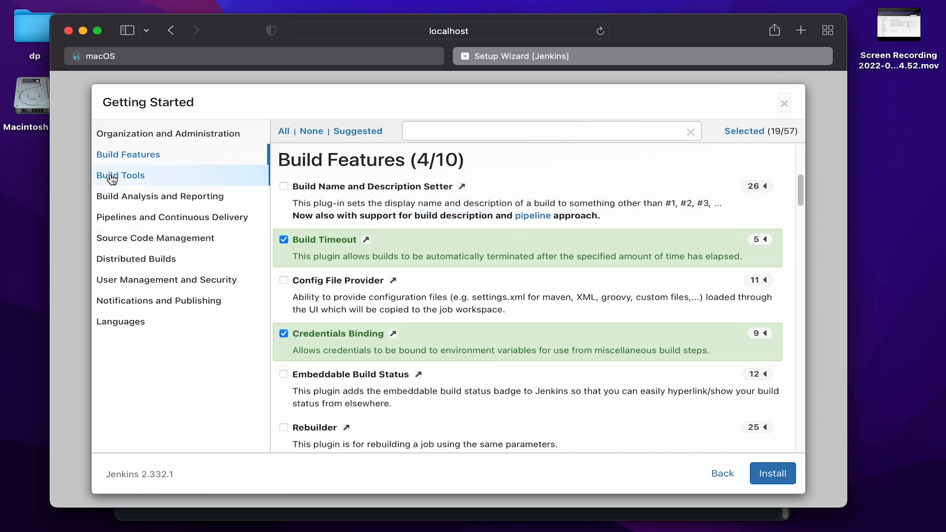
click(120, 175)
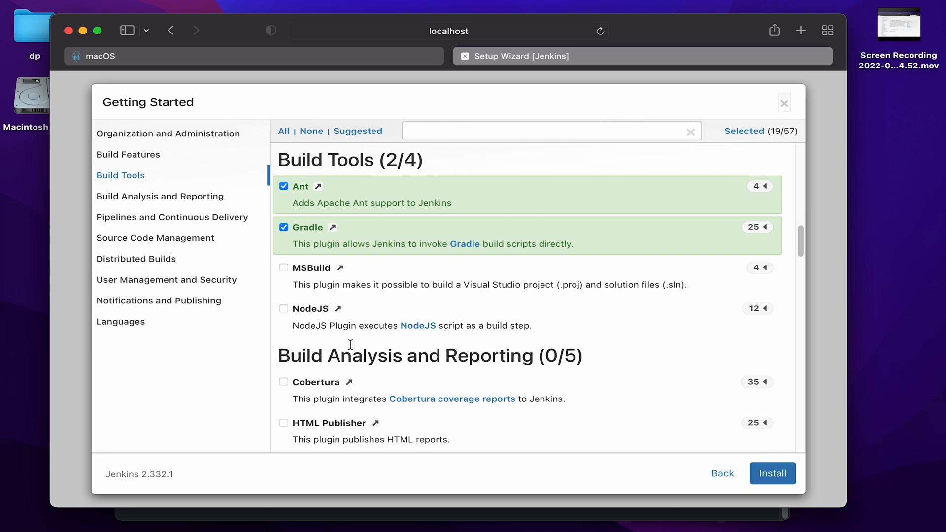
click(171, 217)
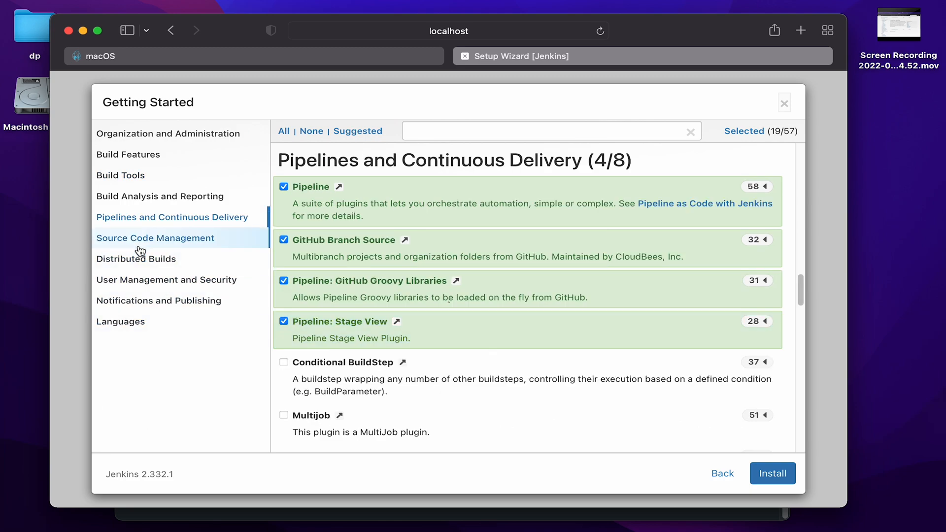
click(155, 237)
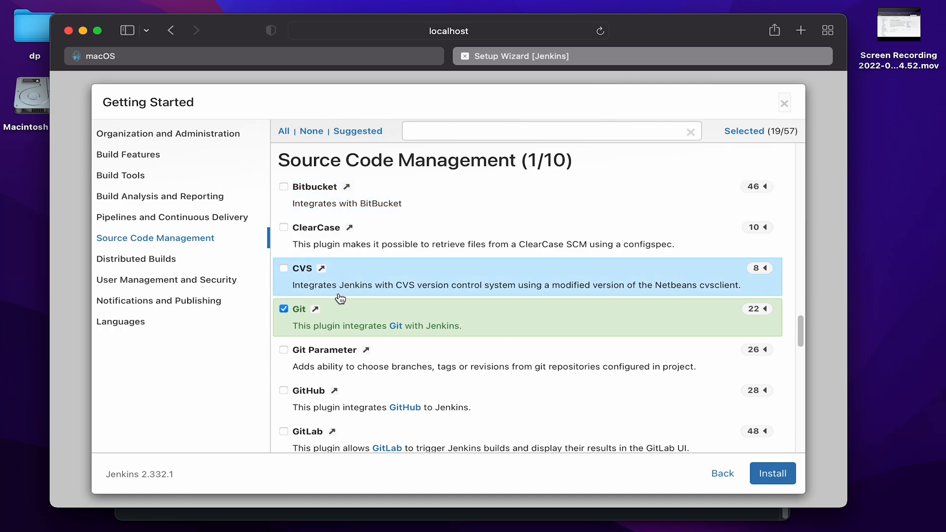
mouse_move(331, 430)
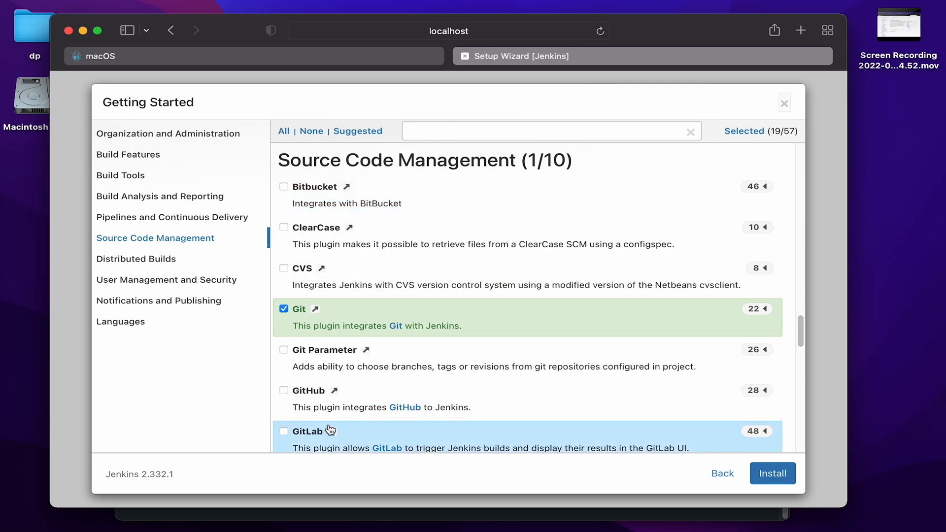
scroll(up, 3)
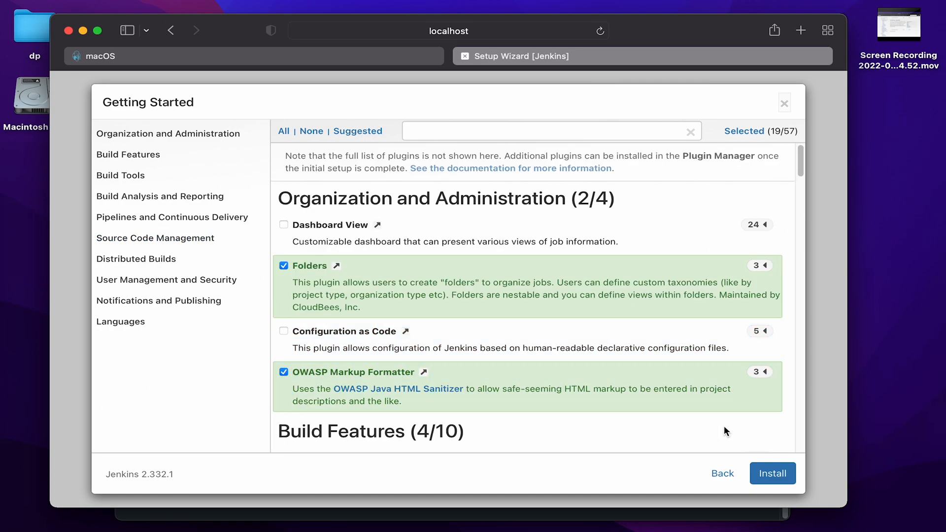
mouse_move(722, 473)
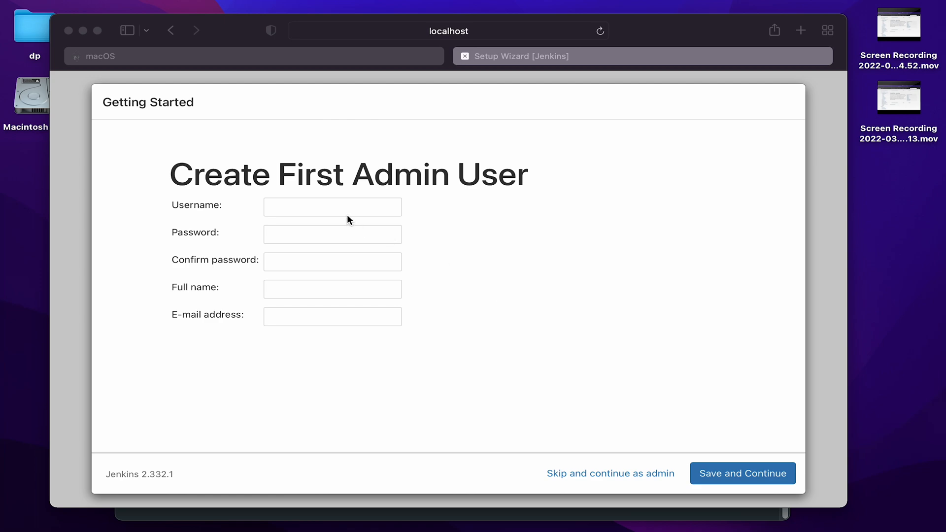
- Fill in the first administrator's username, password, full name and e-mail and save the account
click(332, 206)
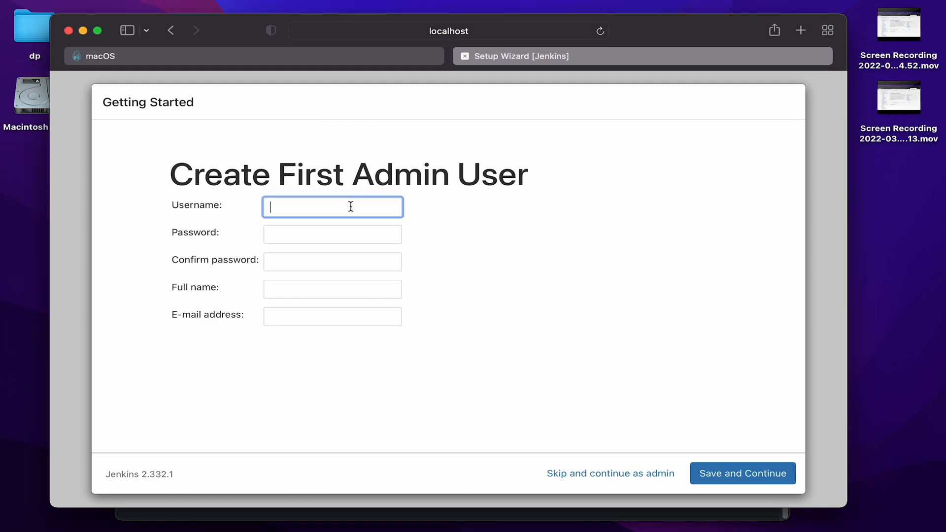
mouse_move(395, 234)
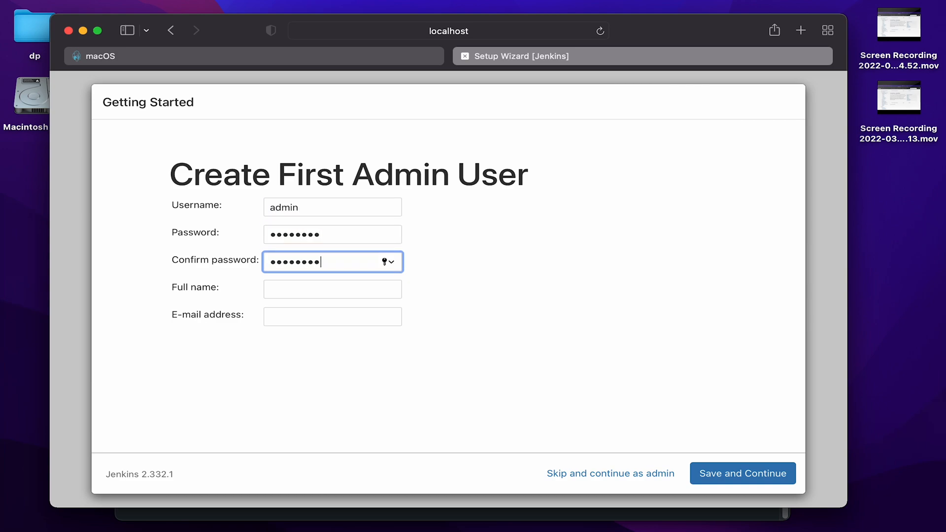
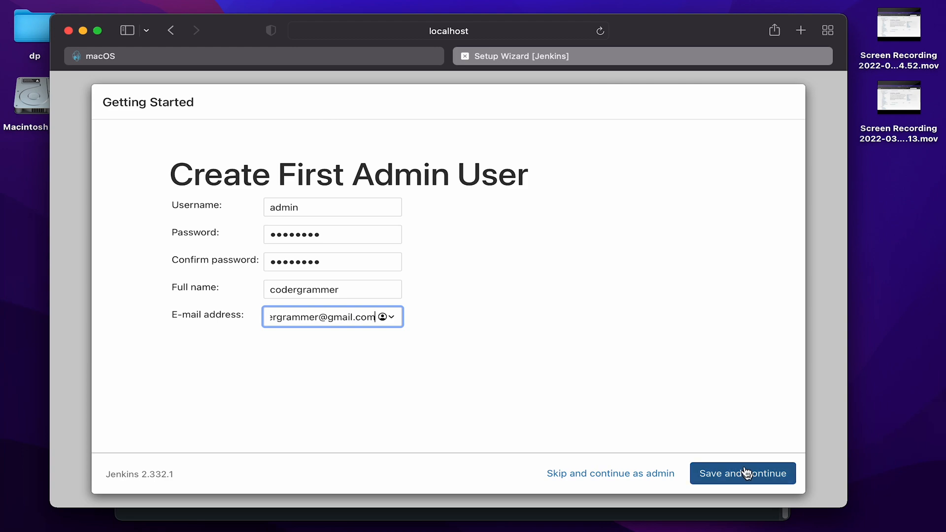
click(743, 473)
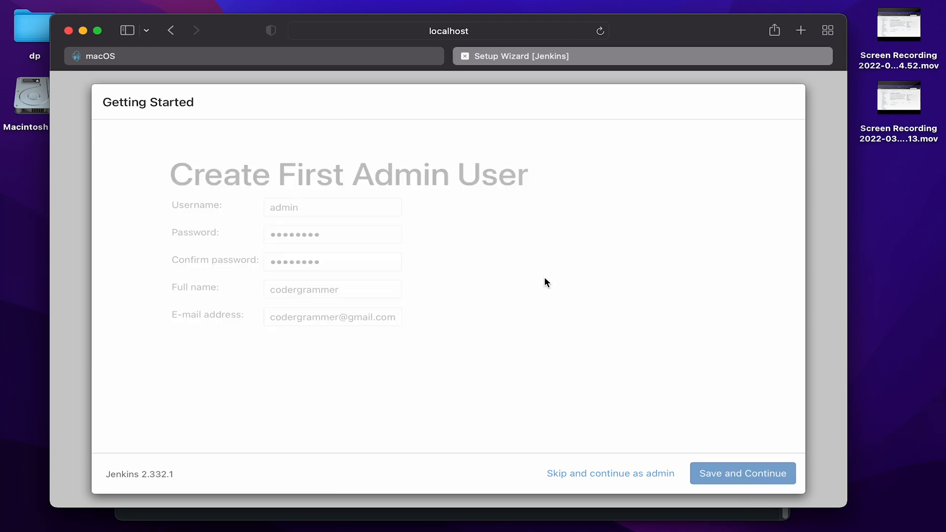
- Accept the default Jenkins URL and finish setup so Jenkins reports it is ready
click(742, 473)
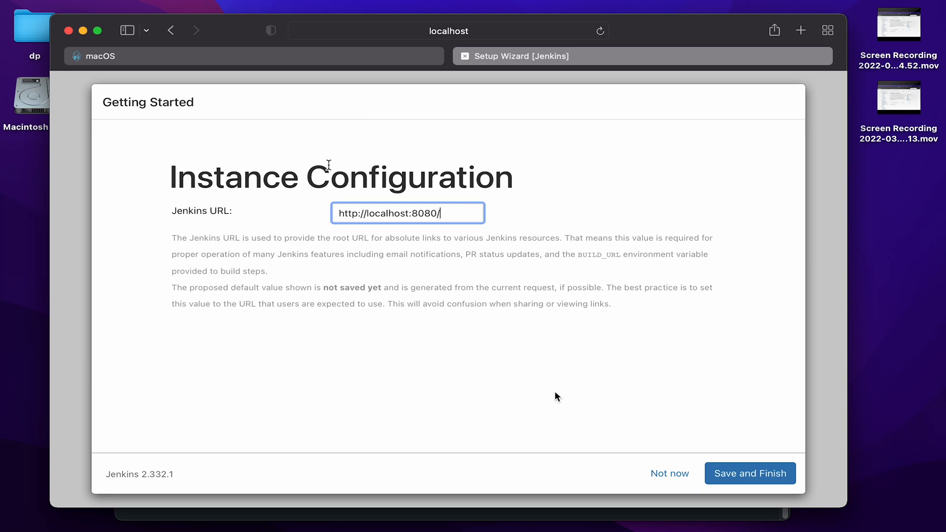
click(749, 473)
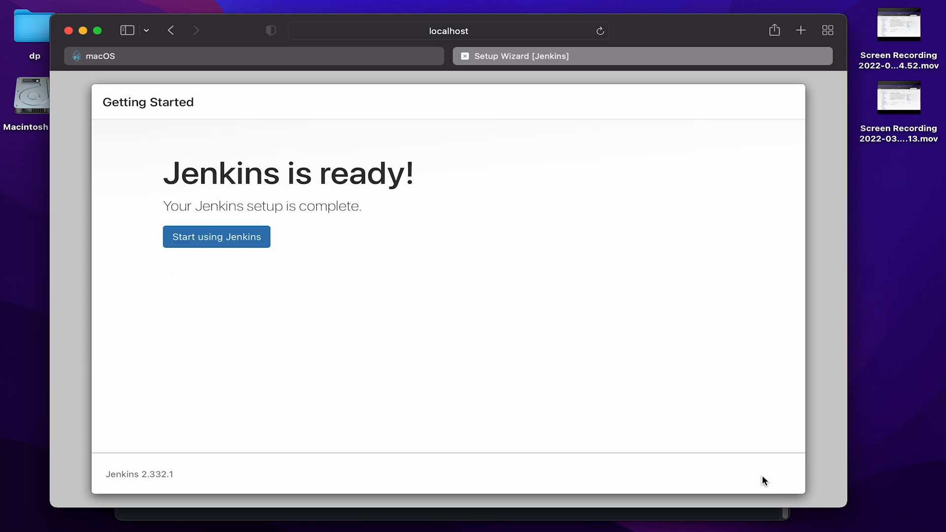
mouse_move(216, 236)
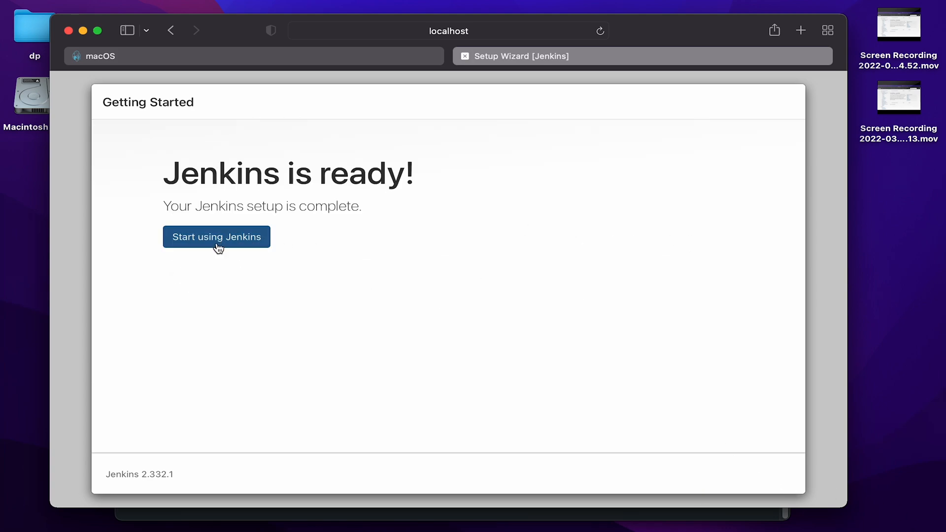
click(216, 237)
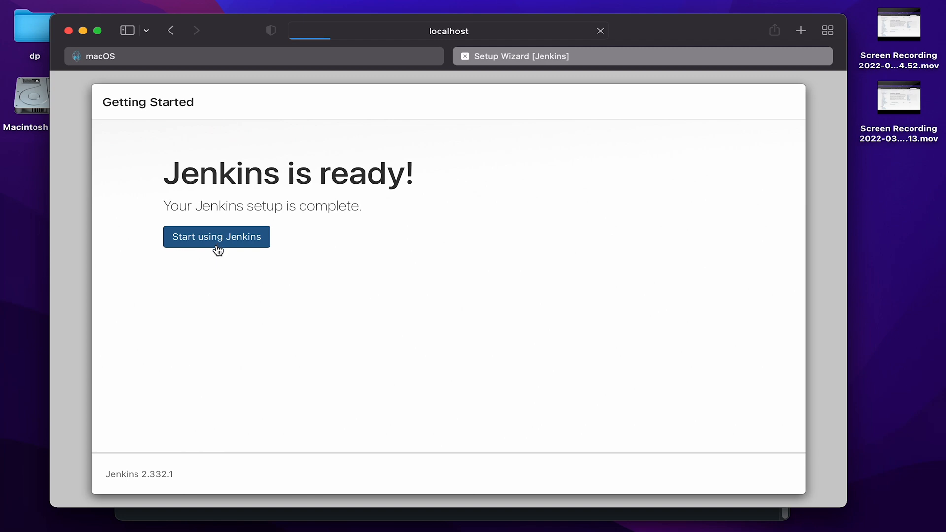
- Leave the setup wizard via Start using Jenkins to reach the dashboard welcome page
click(216, 237)
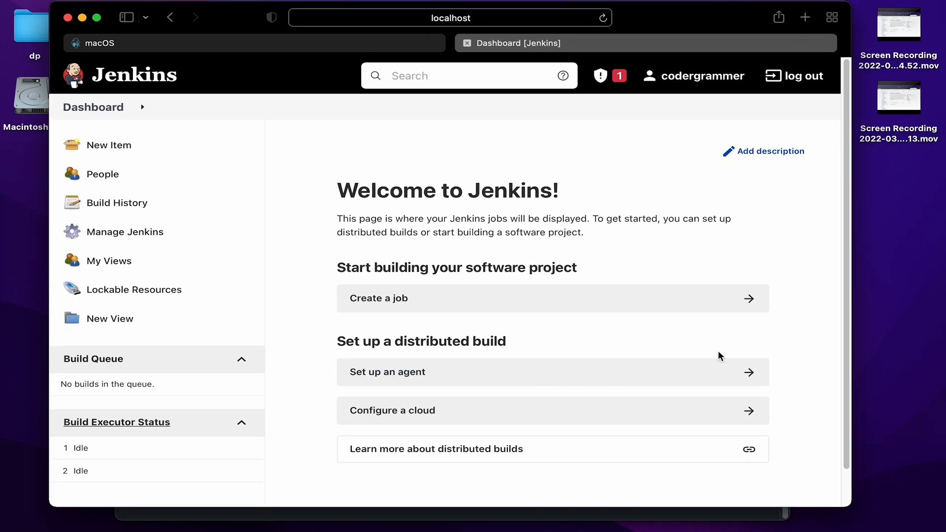
mouse_move(574, 256)
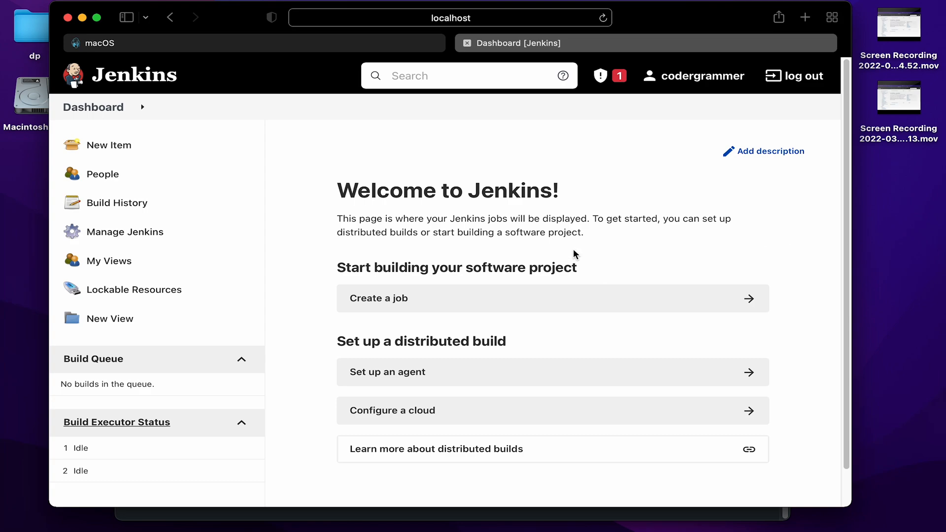
- Create a new item named MyFirstPipeline of type Pipeline and confirm with OK
click(108, 144)
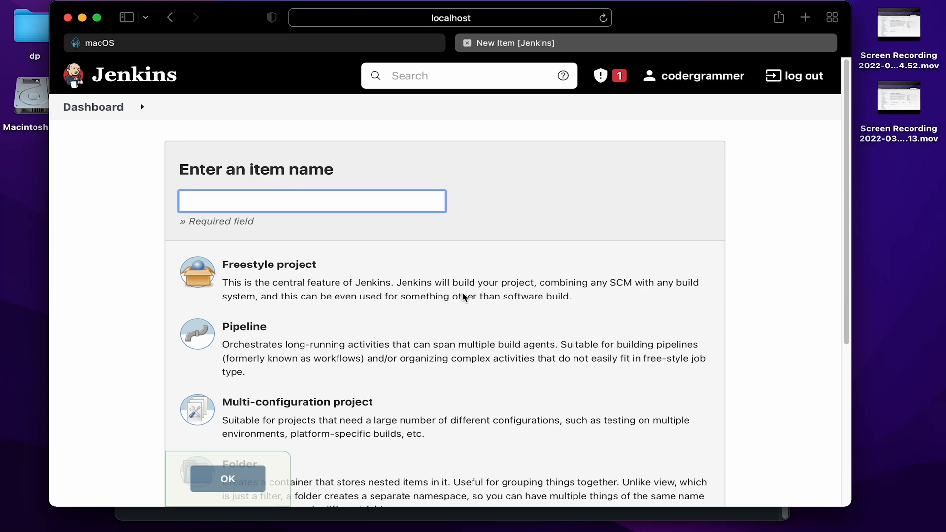
scroll(down, 3)
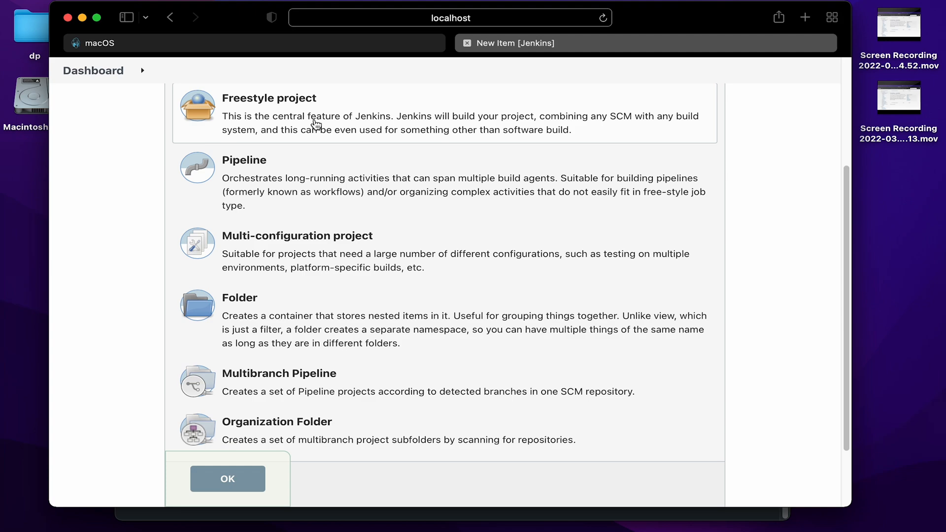
mouse_move(259, 124)
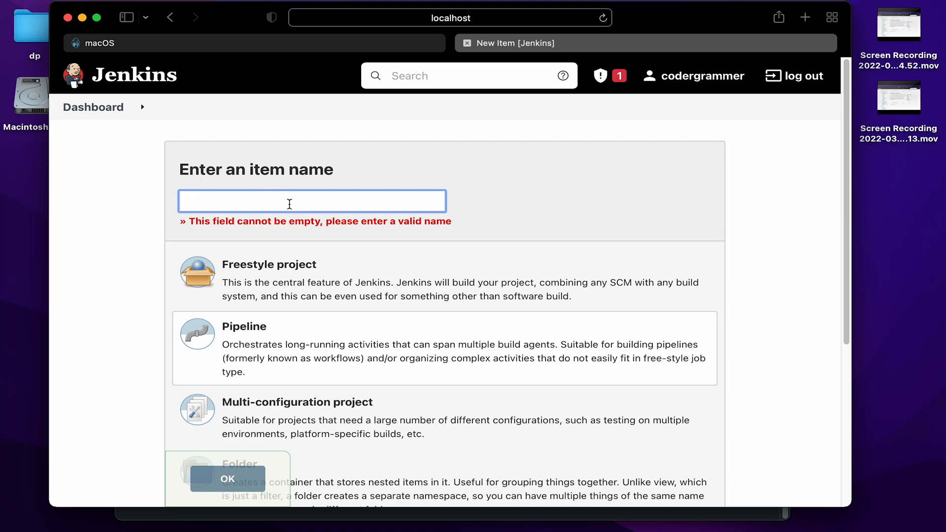
text(MyFirs)
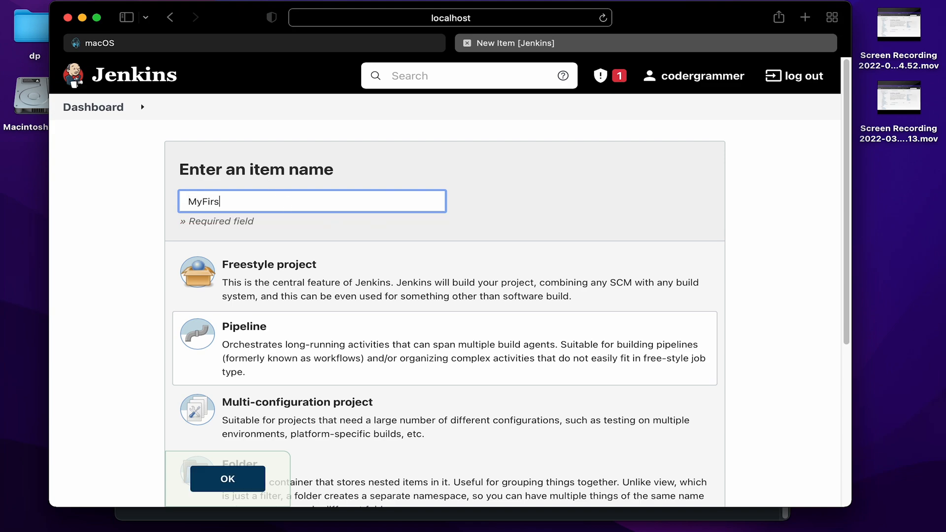
text(tPipeline)
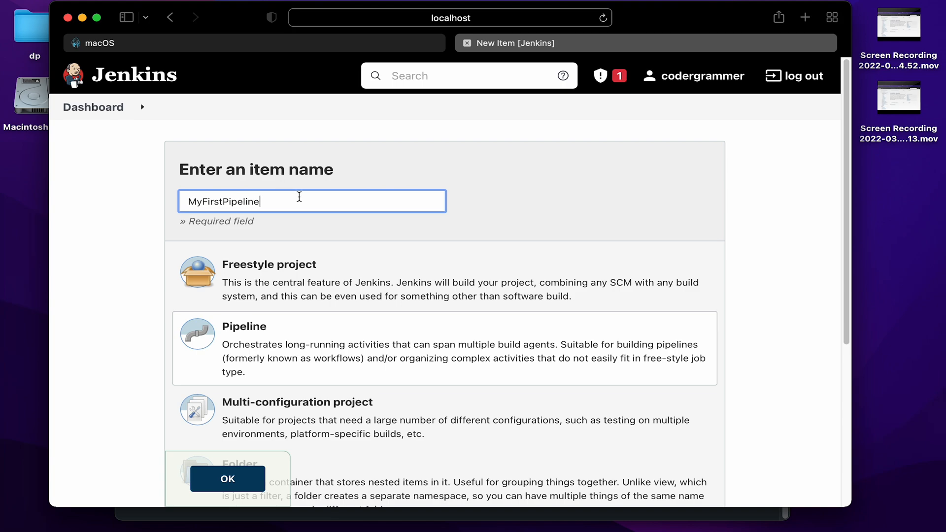
scroll(down, 3)
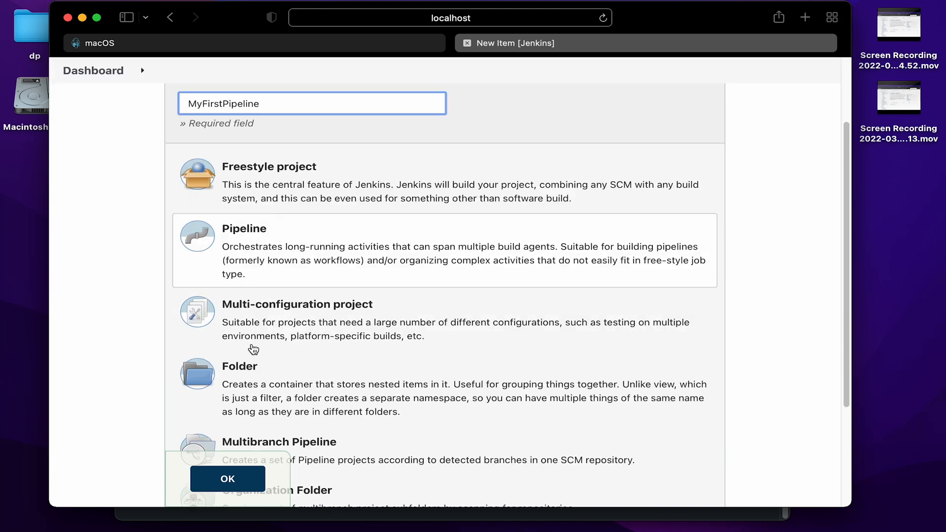
scroll(down, 3)
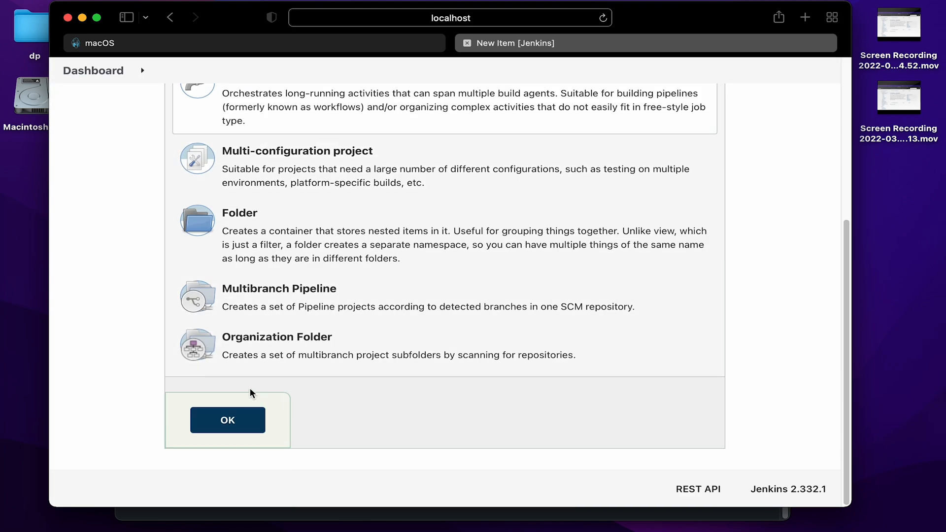
click(228, 419)
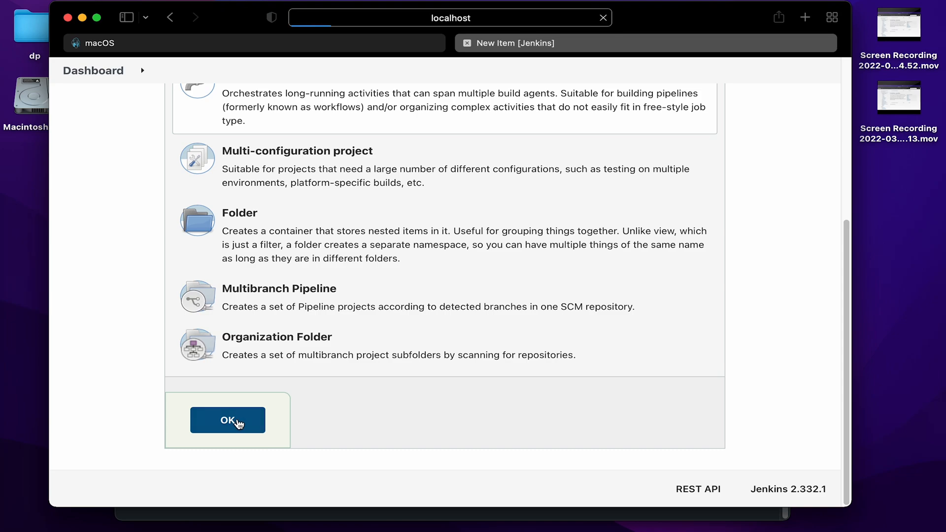
- Keep the job's Definition set to an inline Pipeline script
click(227, 419)
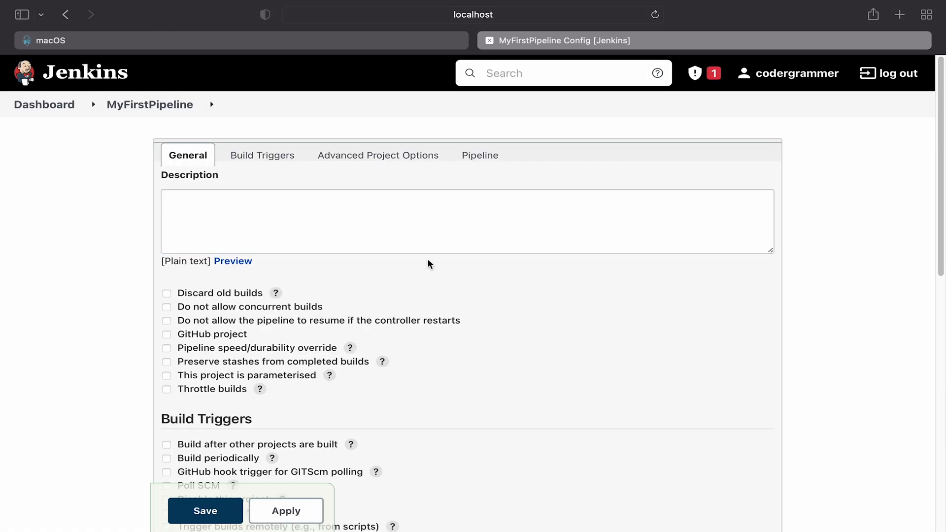
scroll(down, 3)
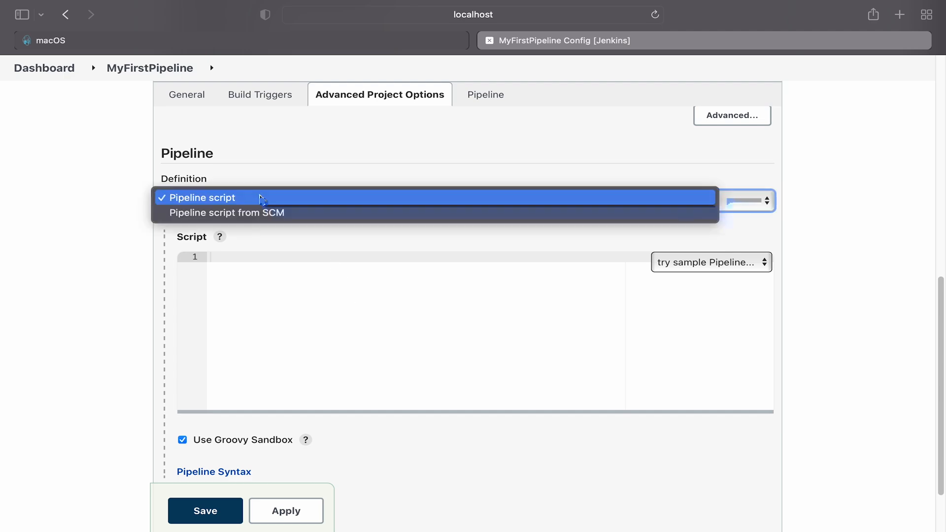
click(211, 197)
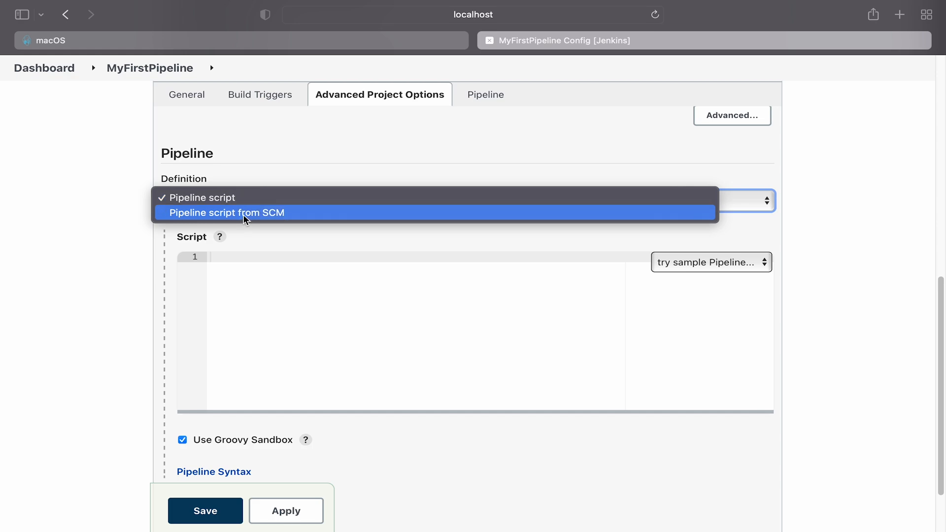
mouse_move(380, 270)
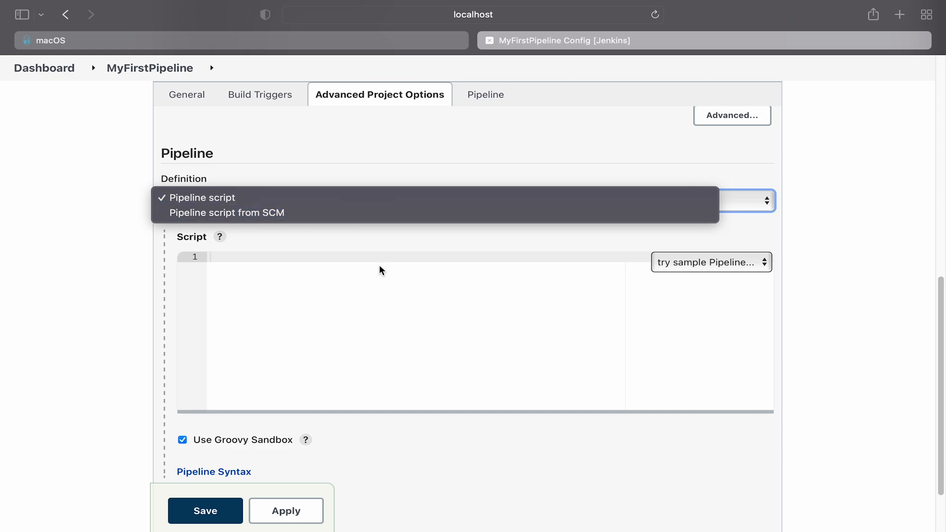
click(205, 197)
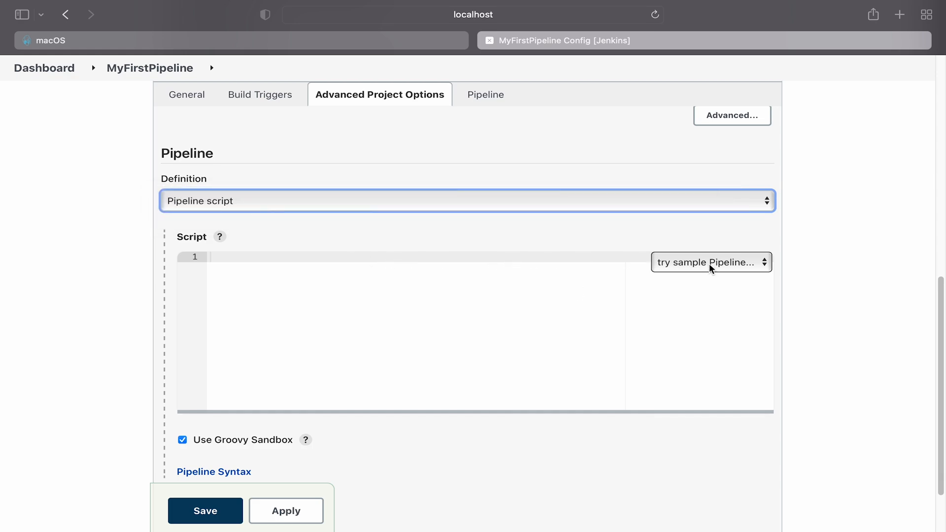
- Try the Hello World, GitHub + Maven and Scripted Pipeline samples from the sample pipeline dropdown
click(711, 262)
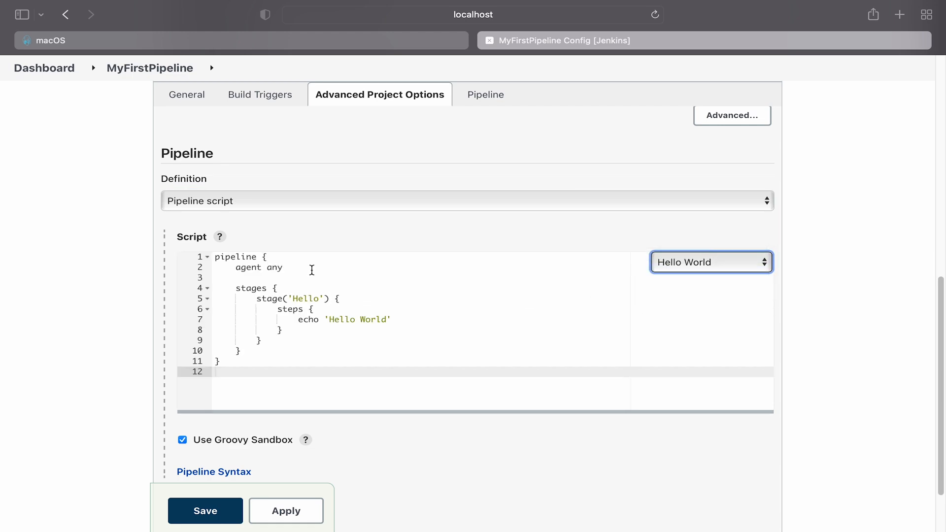
click(710, 262)
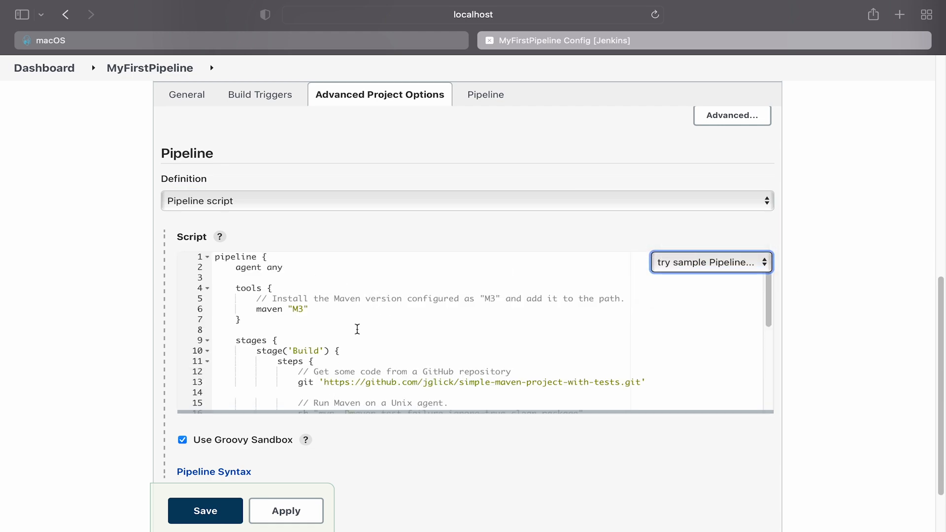
click(710, 262)
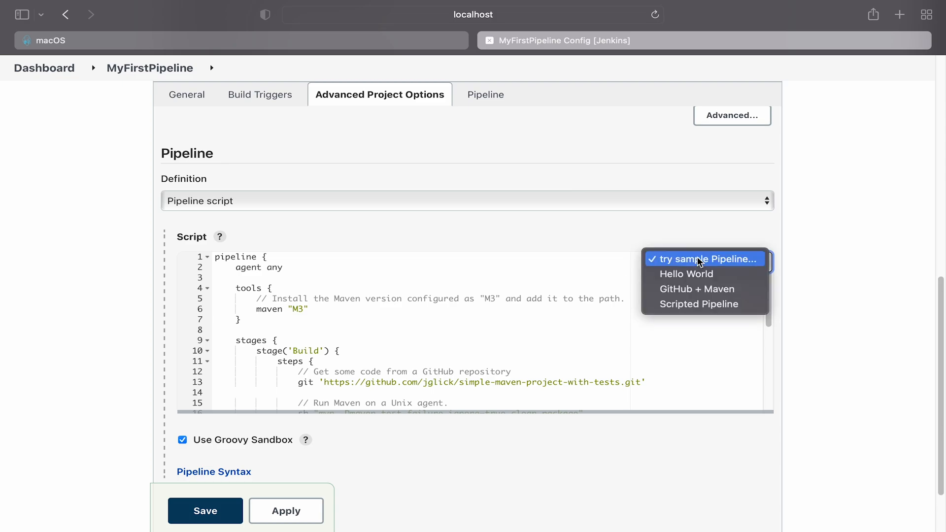
click(702, 260)
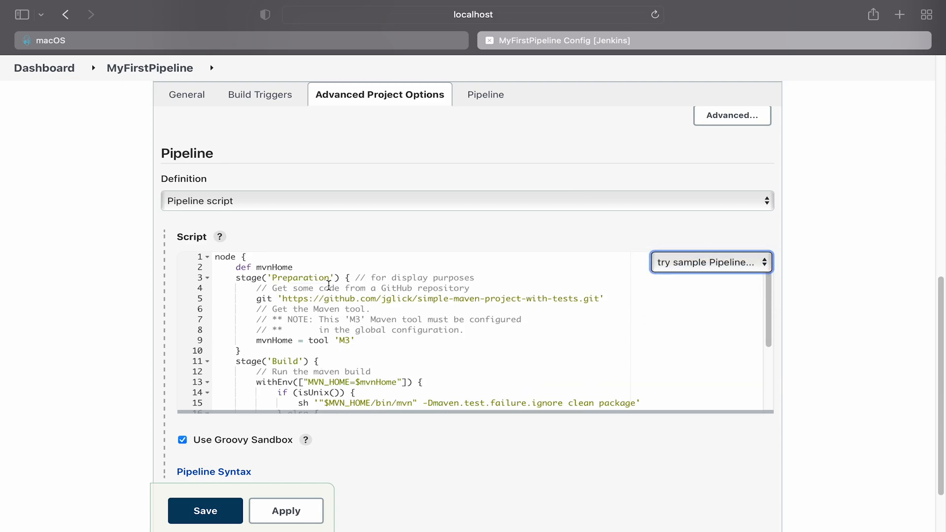
mouse_move(497, 281)
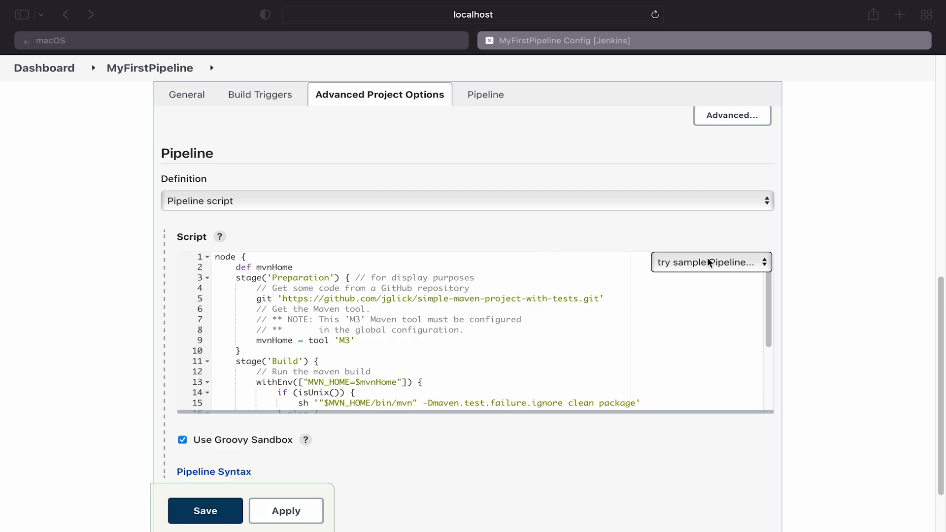
mouse_move(674, 272)
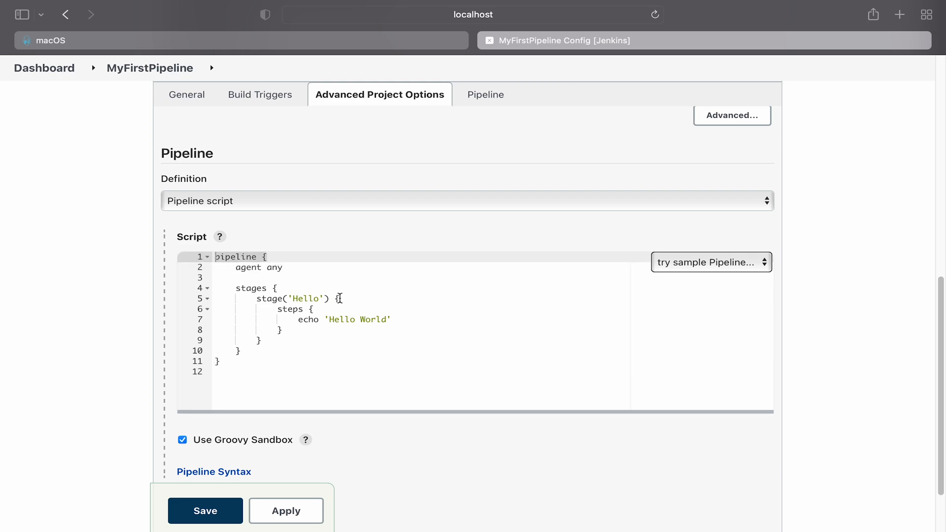
- Edit the script to three stages with println "prep", "build" and "results", then apply the changes
click(711, 262)
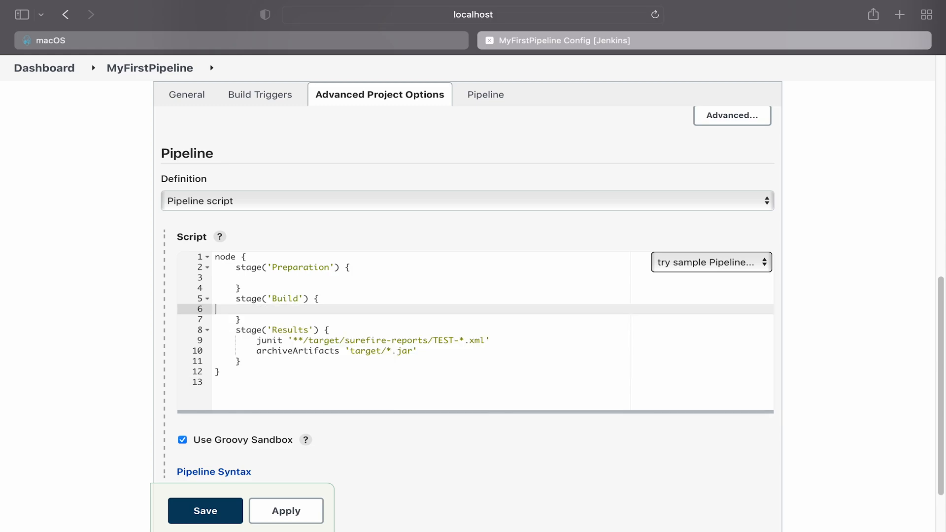
key(Backspace)
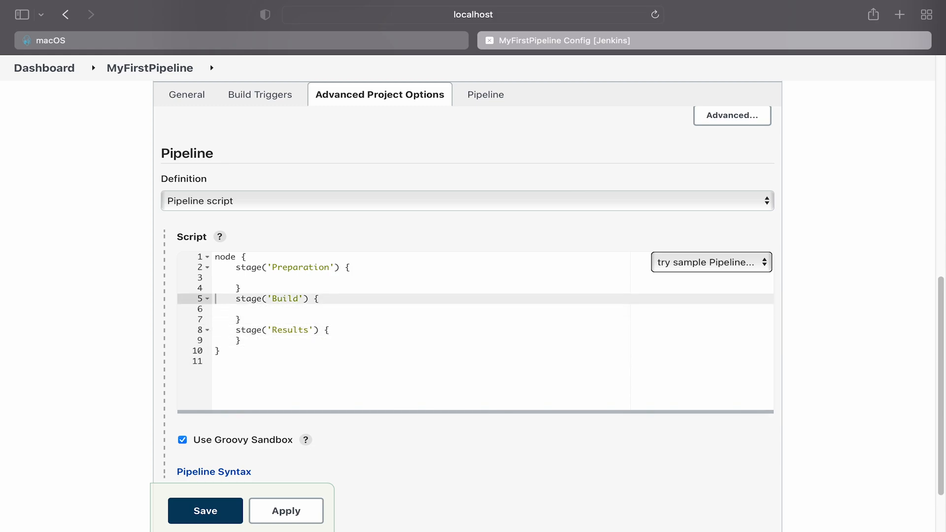
text(prin)
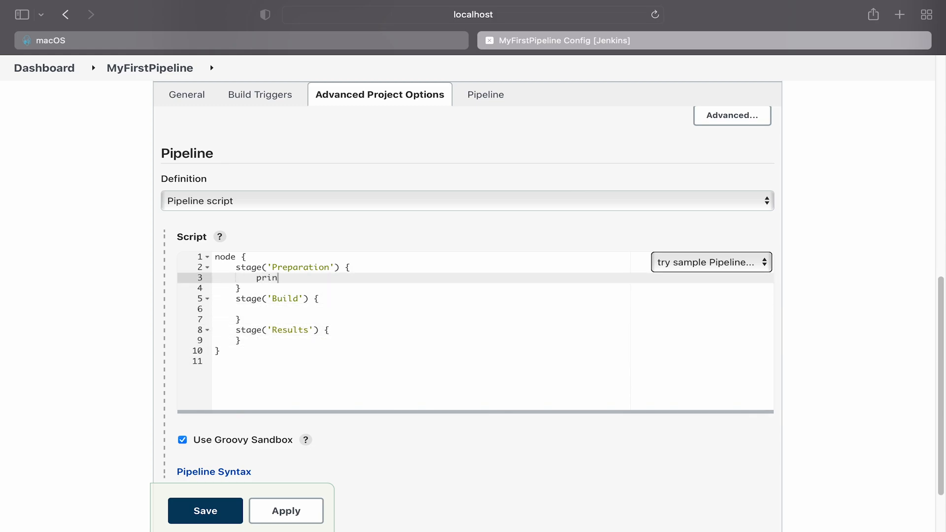
text(tln ")
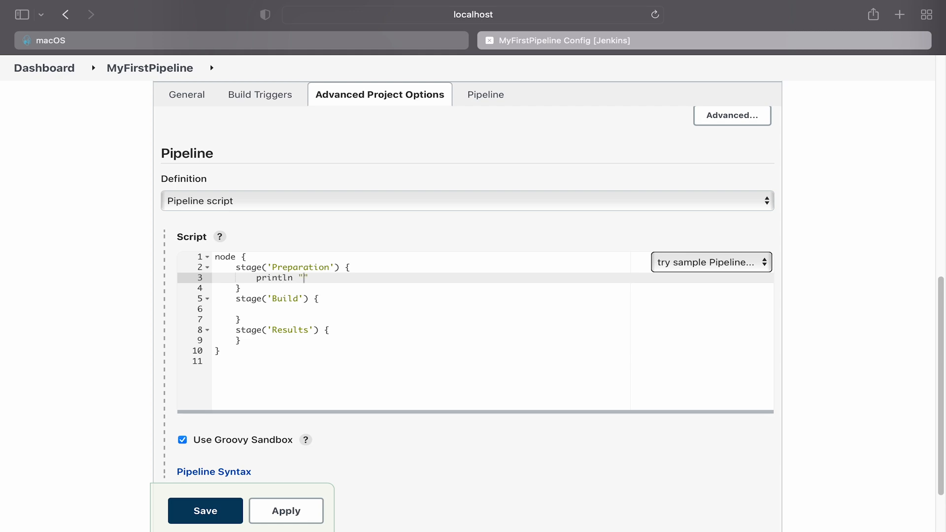
text(pr)
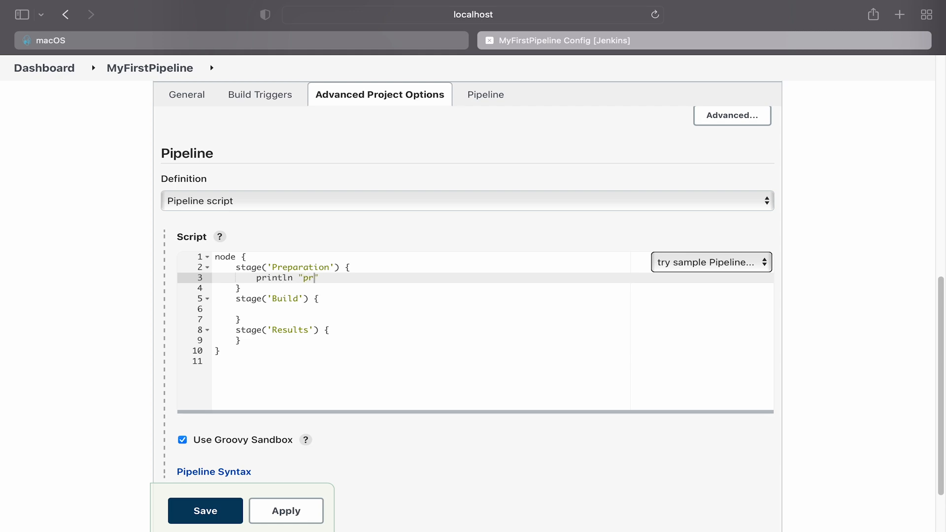
text(ep)
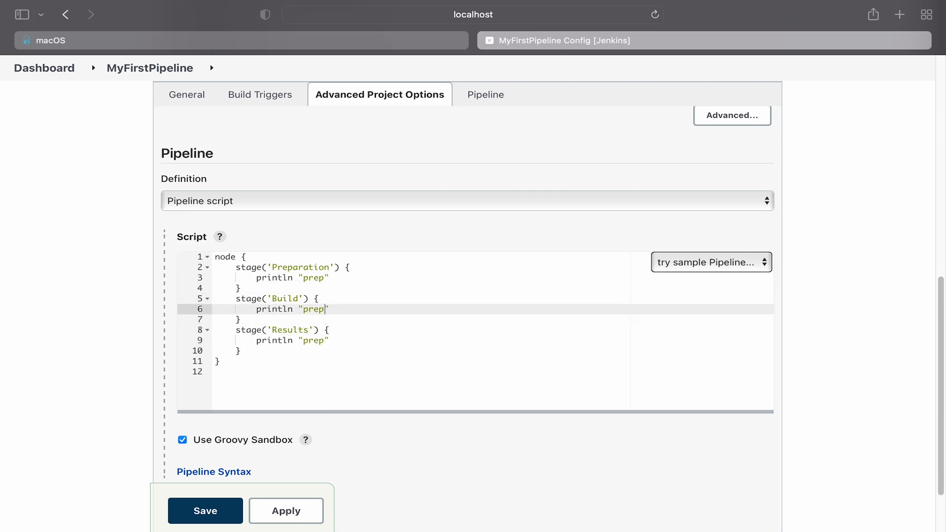
text(build)
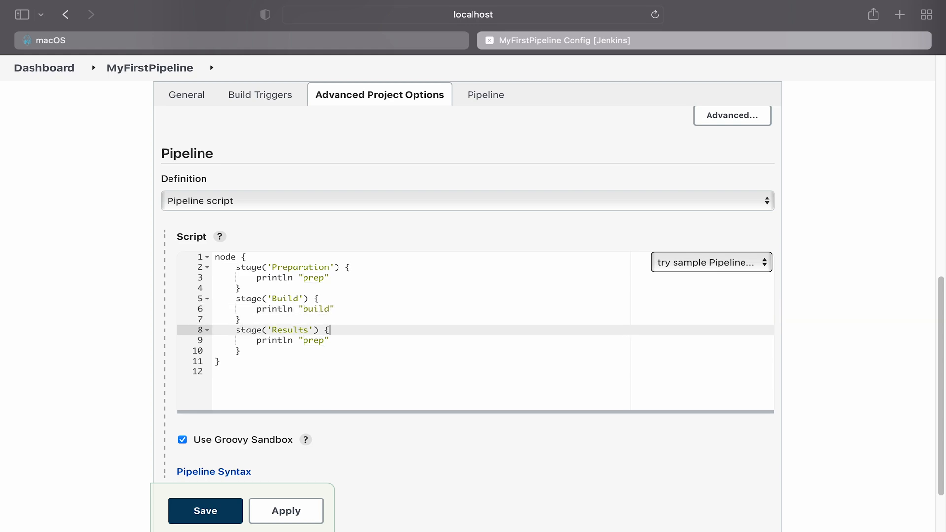
text(resu)
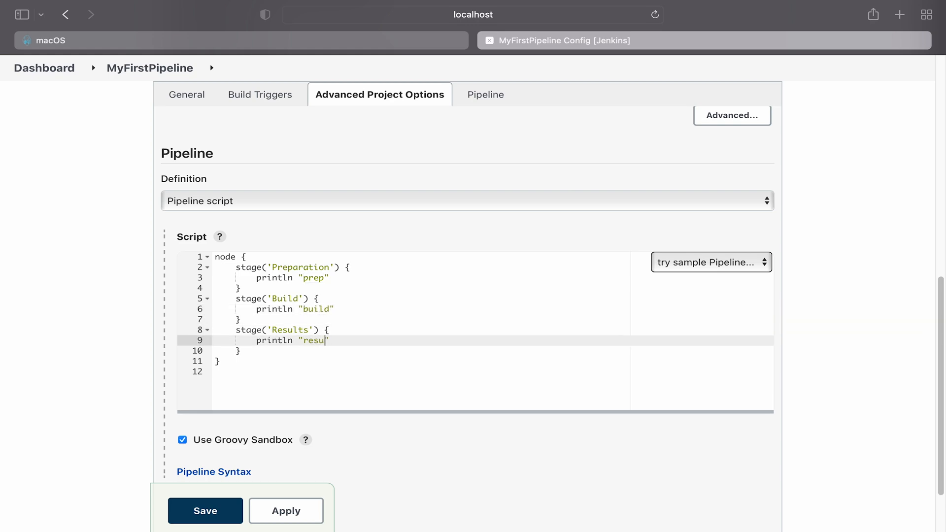
text(lts)
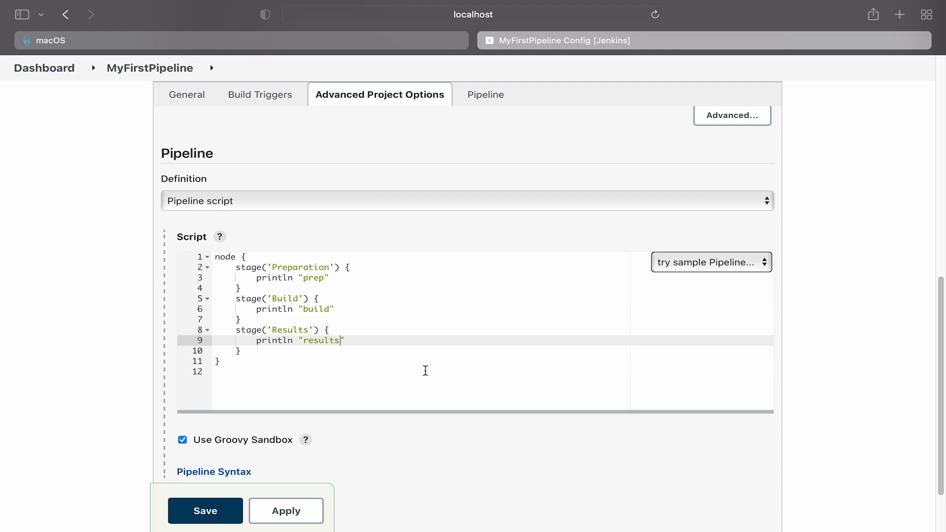
mouse_move(282, 336)
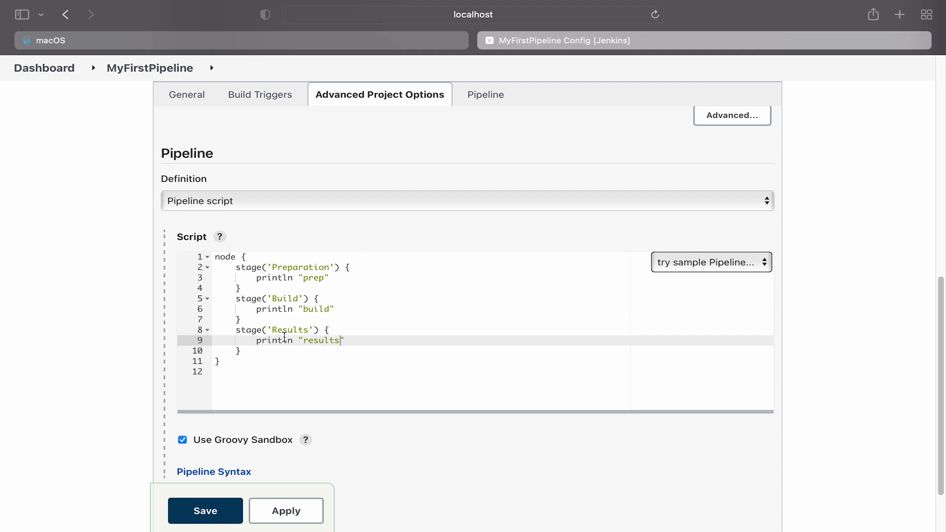
click(205, 511)
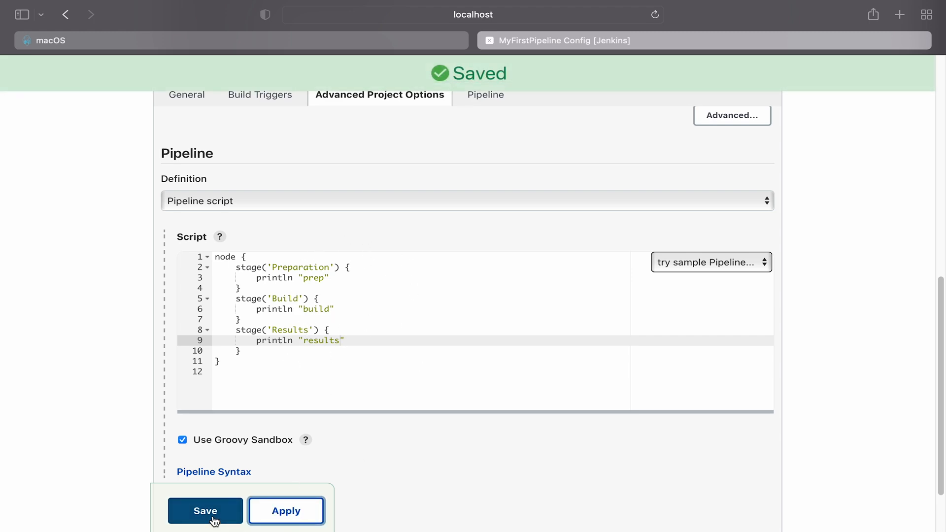
- Save the configuration and run build #1 of MyFirstPipeline with Build Now
click(205, 510)
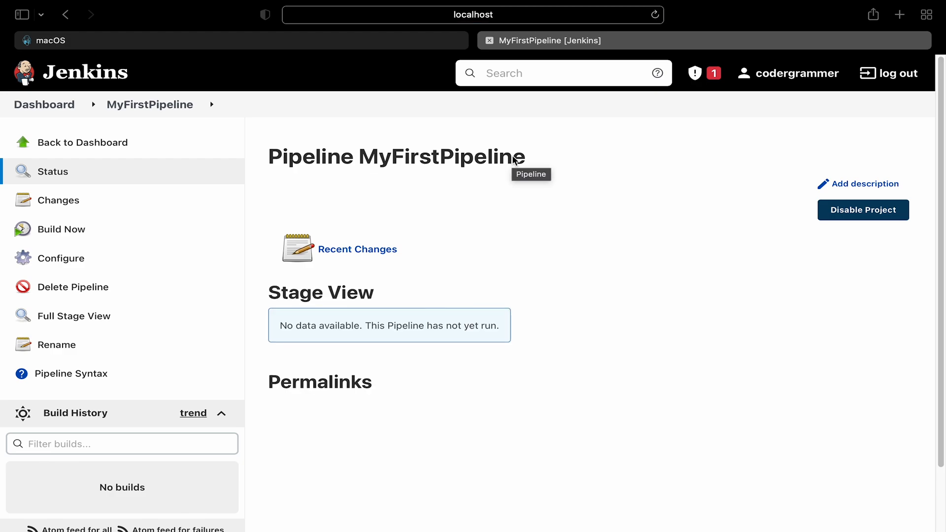
mouse_move(488, 135)
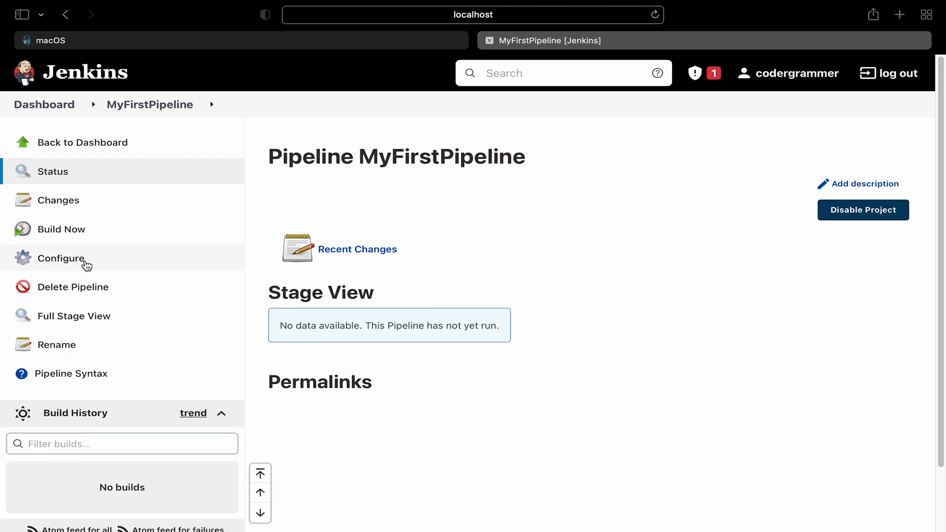
mouse_move(71, 229)
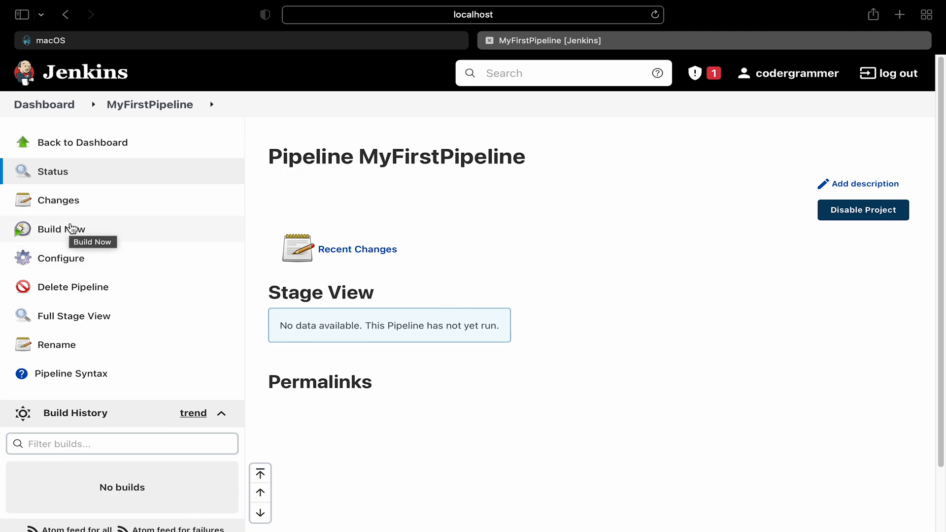
click(60, 229)
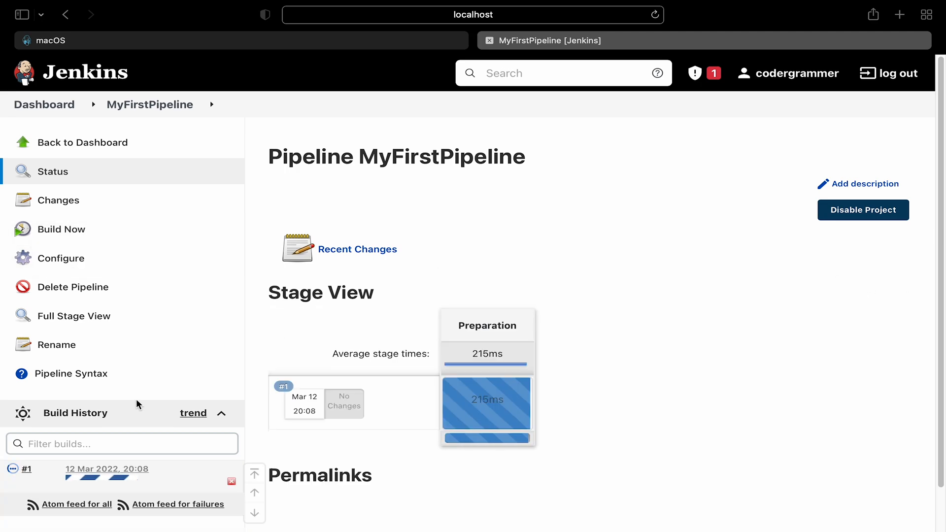
scroll(down, 3)
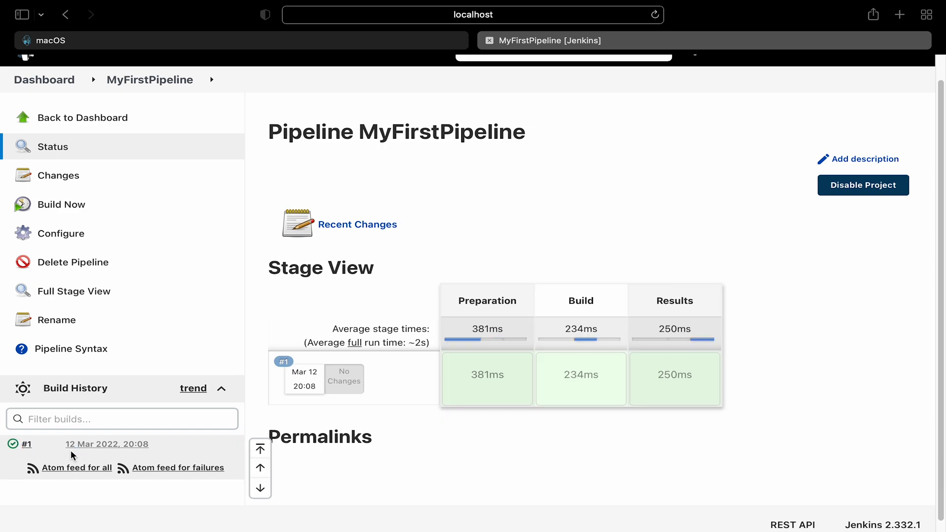
mouse_move(431, 433)
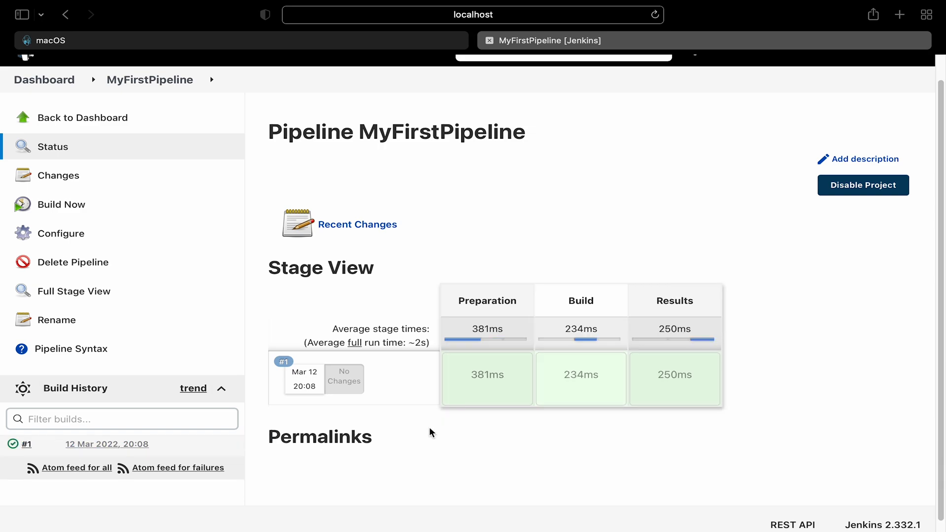
mouse_move(444, 426)
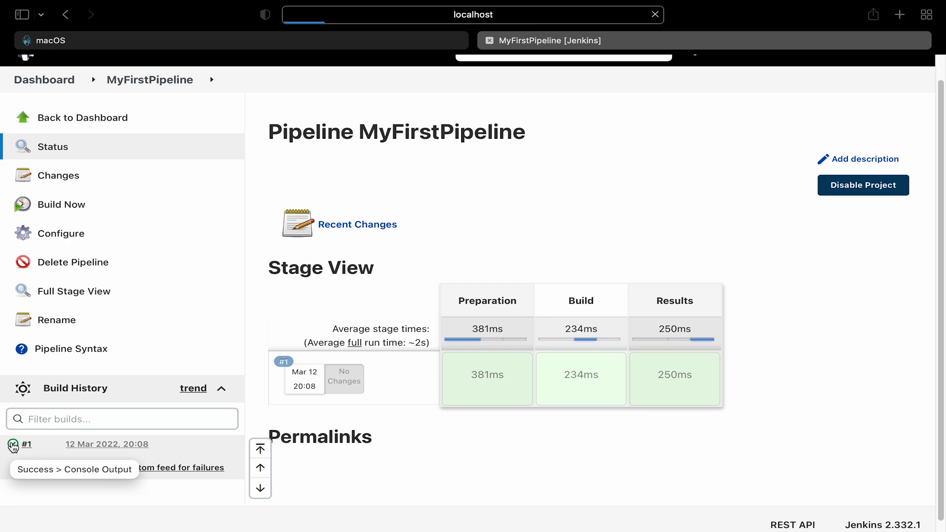
- View build #1's console output with prep, build, results echoes and Finished: SUCCESS
click(74, 469)
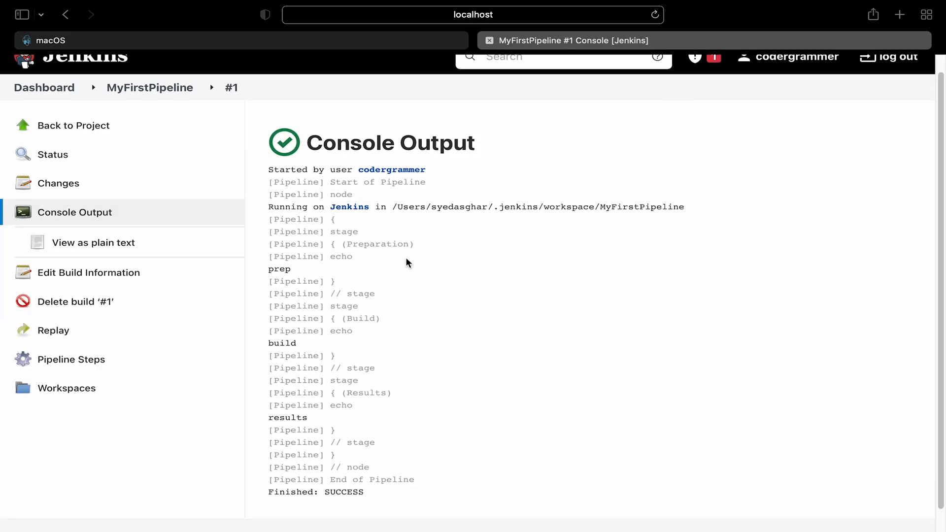
double_click(283, 343)
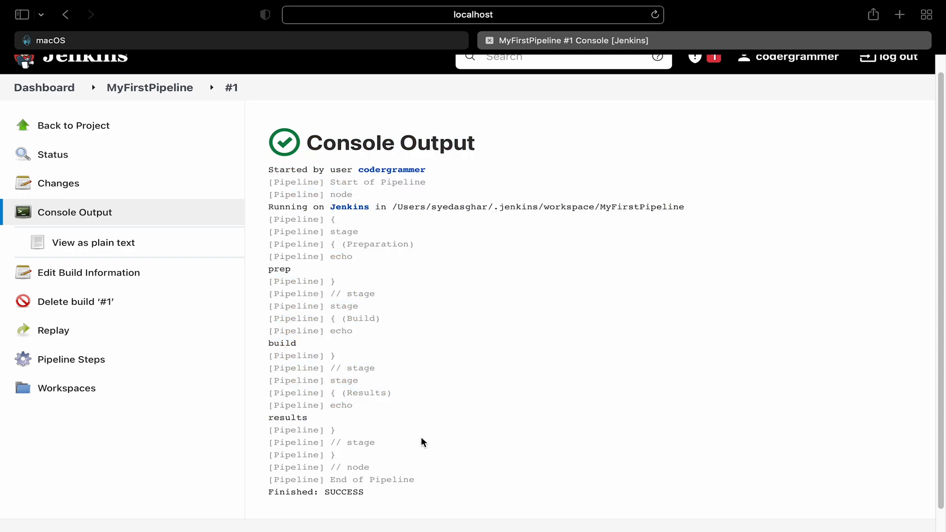
mouse_move(658, 181)
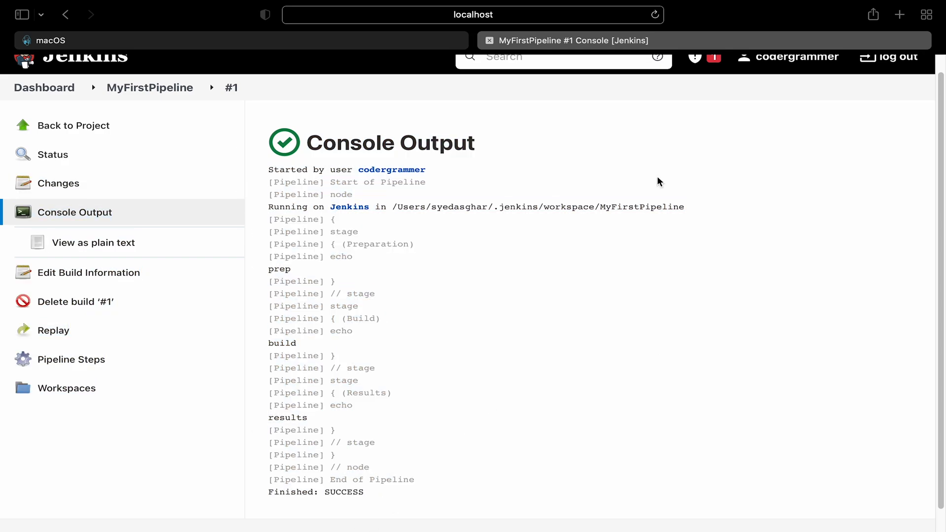